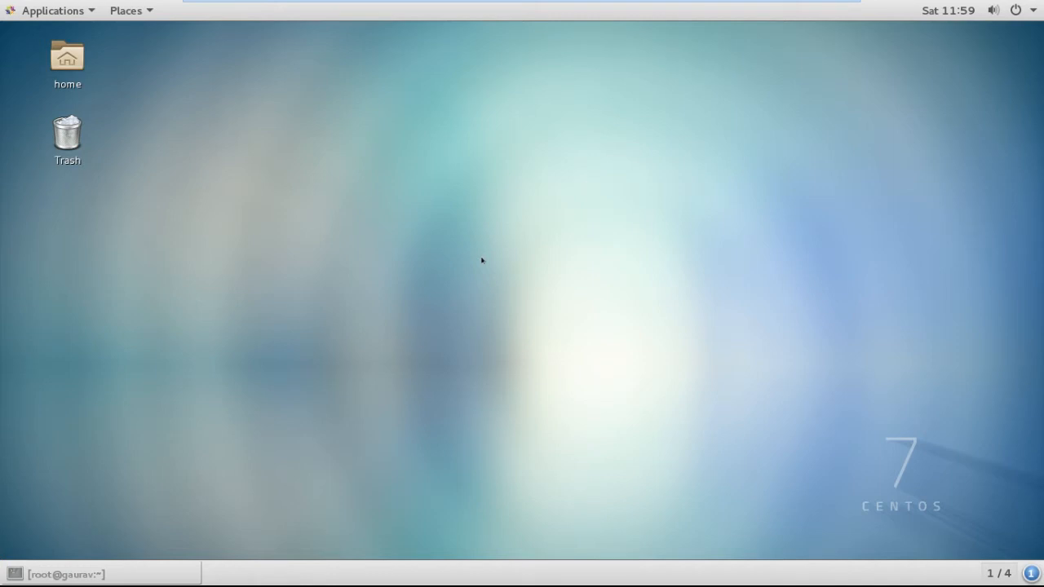
pyautogui.moveTo(459, 133)
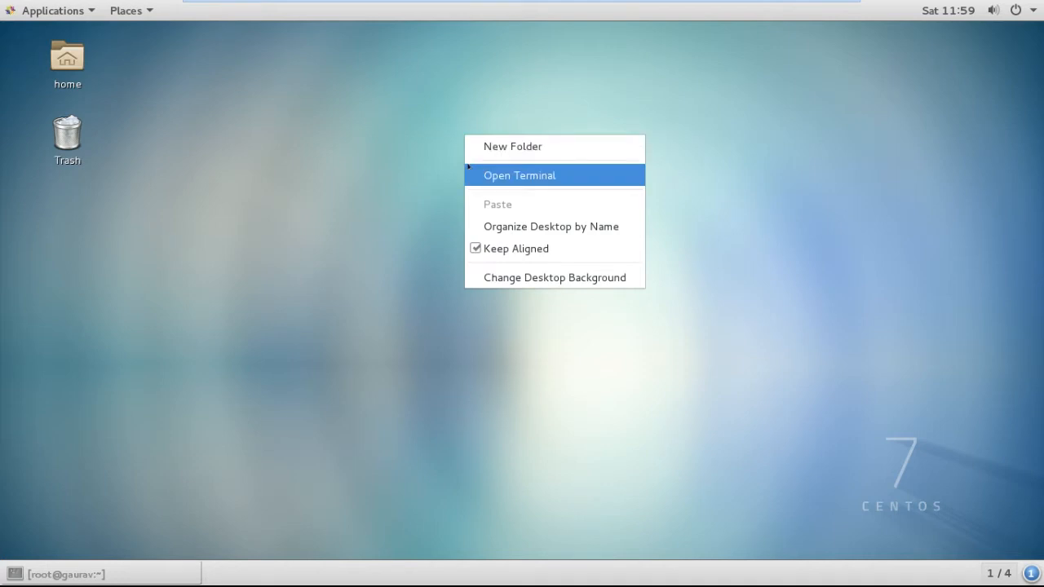
# - Open a new terminal window from the desktop context menu with a root shell prompt
pyautogui.click(518, 176)
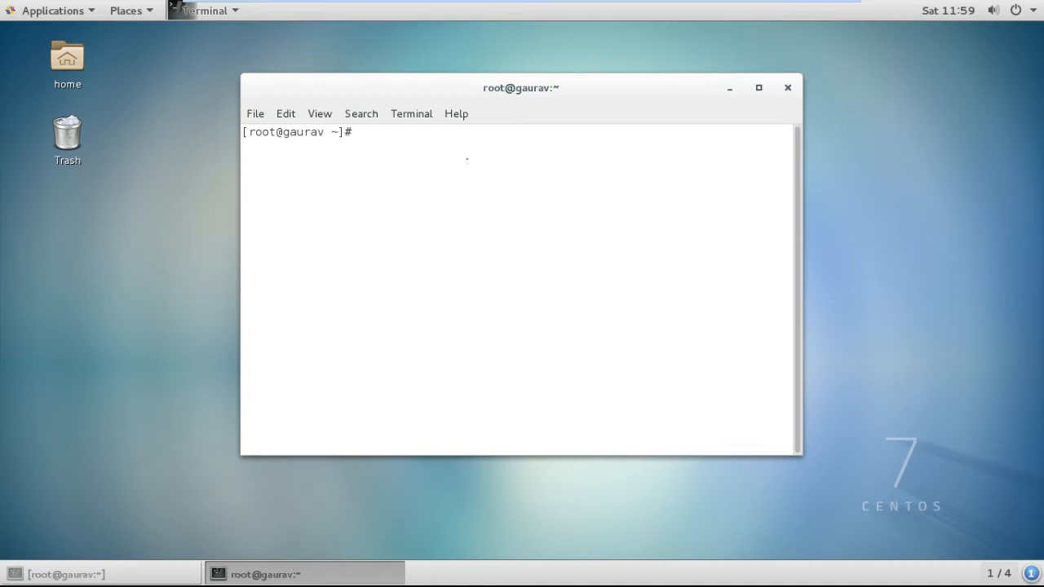
# - Run ifconfig in the maximized terminal and pick out the machine's IP 192.168.43.2
pyautogui.click(319, 114)
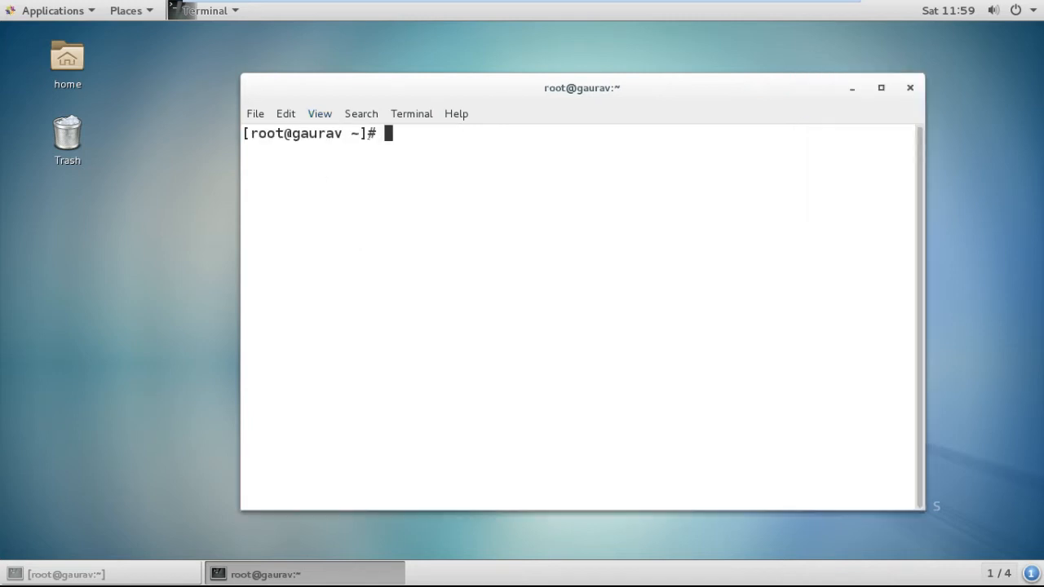
pyautogui.write('.i')
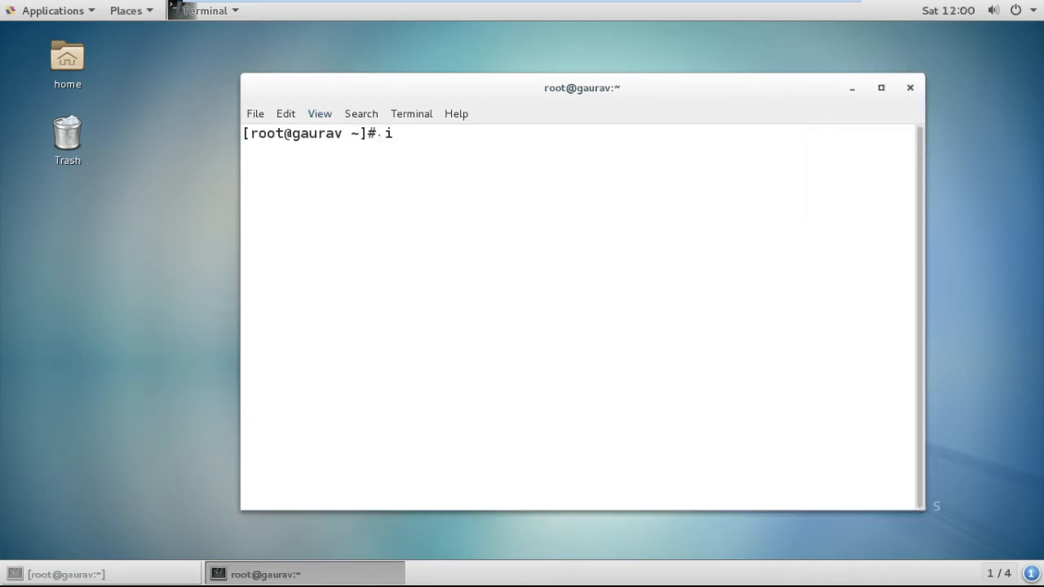
pyautogui.write('fcco')
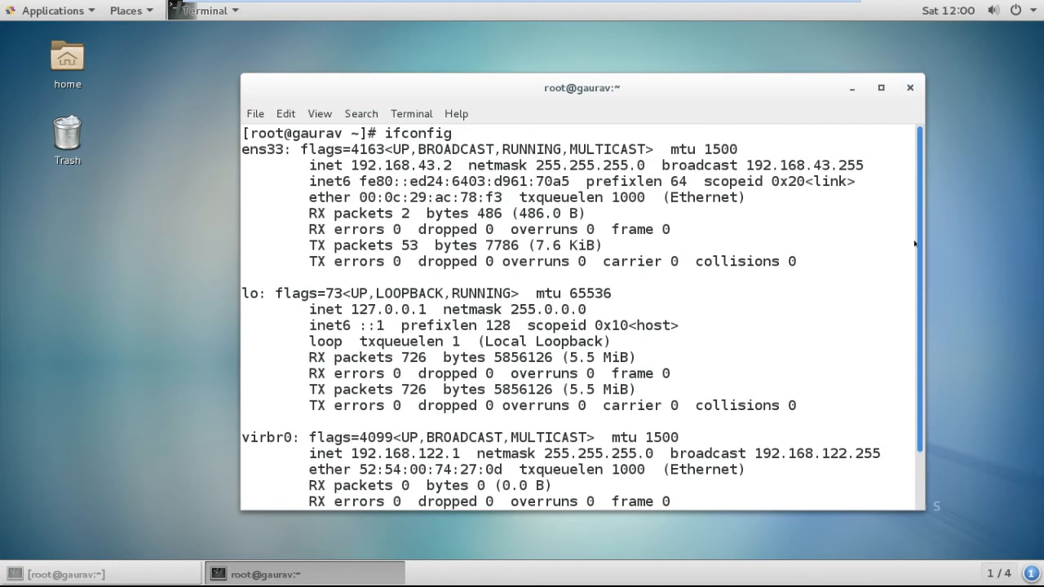
pyautogui.doubleClick(401, 164)
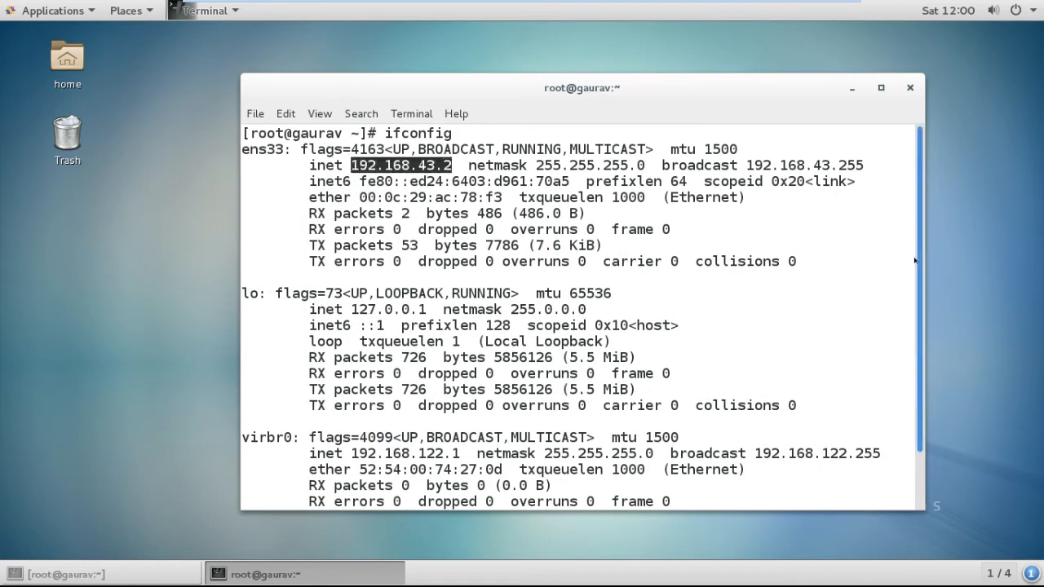
pyautogui.scroll(-3)
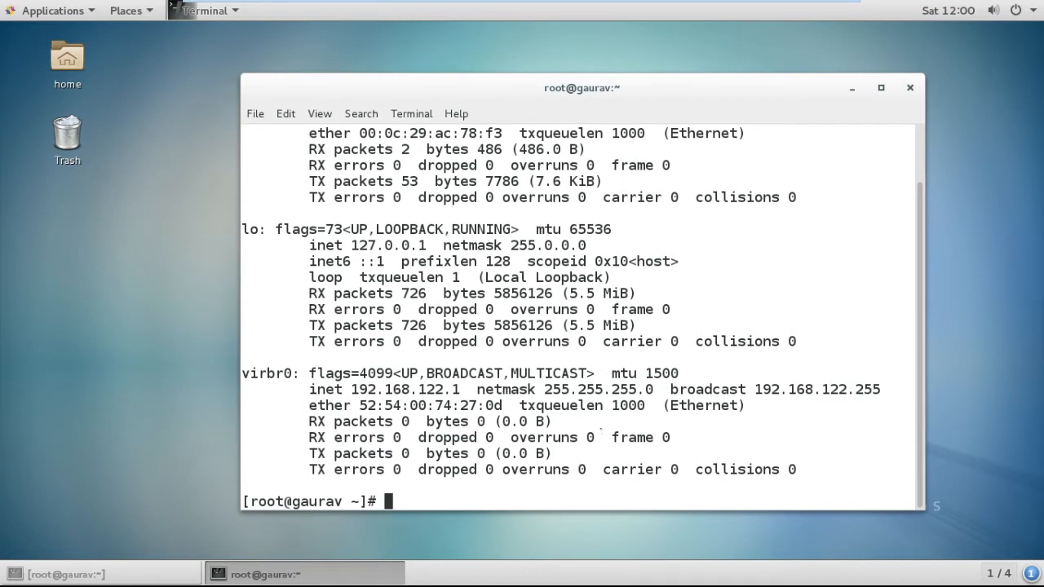
# - Install the httpd package with yum, confirming with y until it reports Complete
pyautogui.write('yum ins')
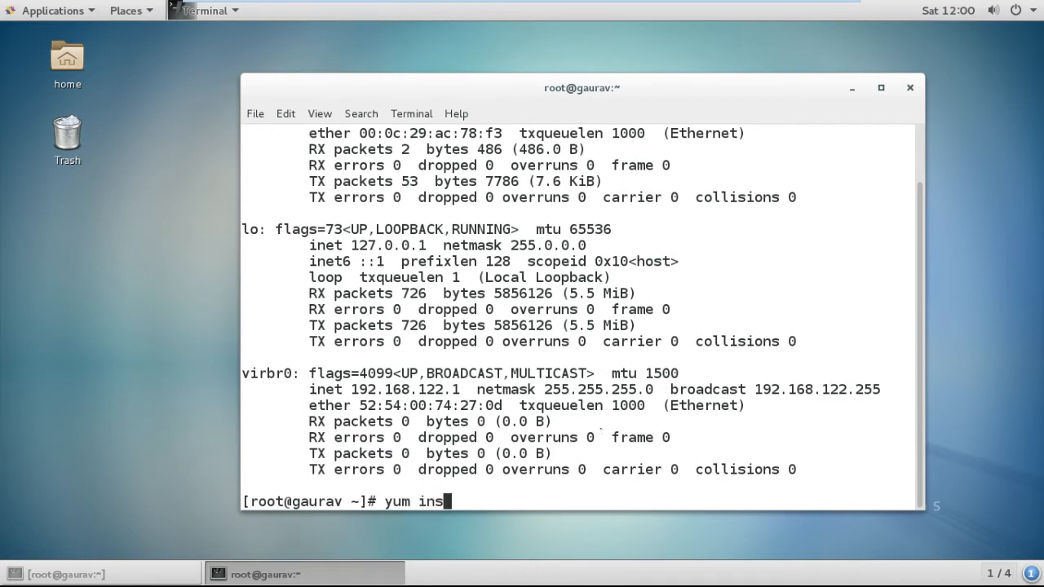
pyautogui.write('tall htt')
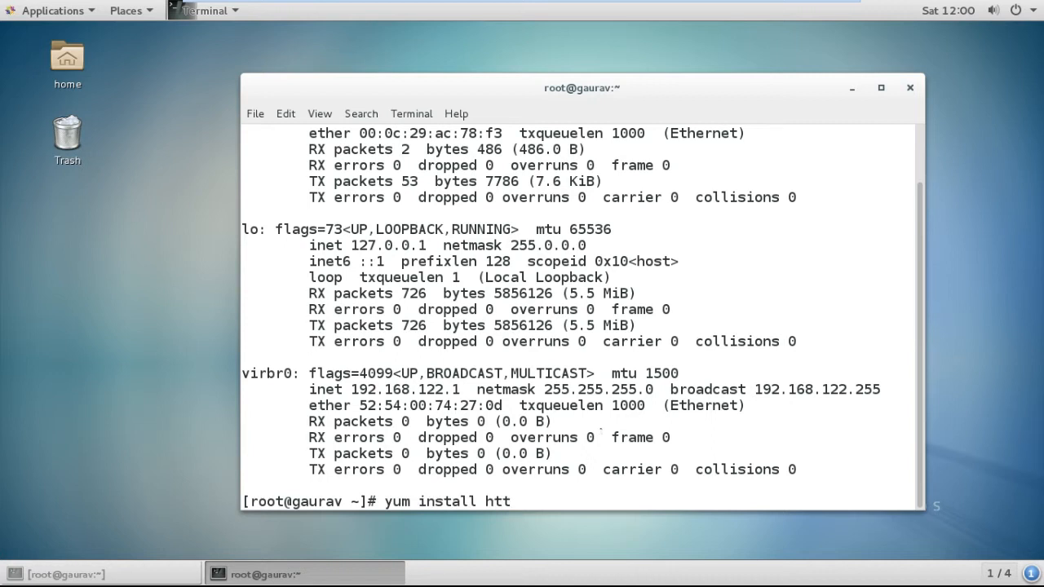
pyautogui.write('pd')
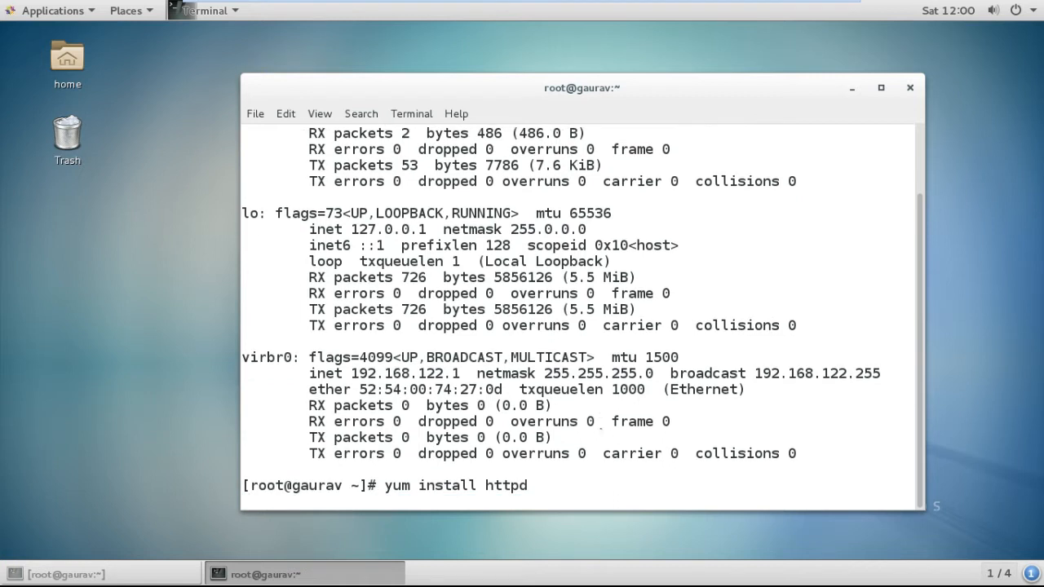
pyautogui.press('Return')
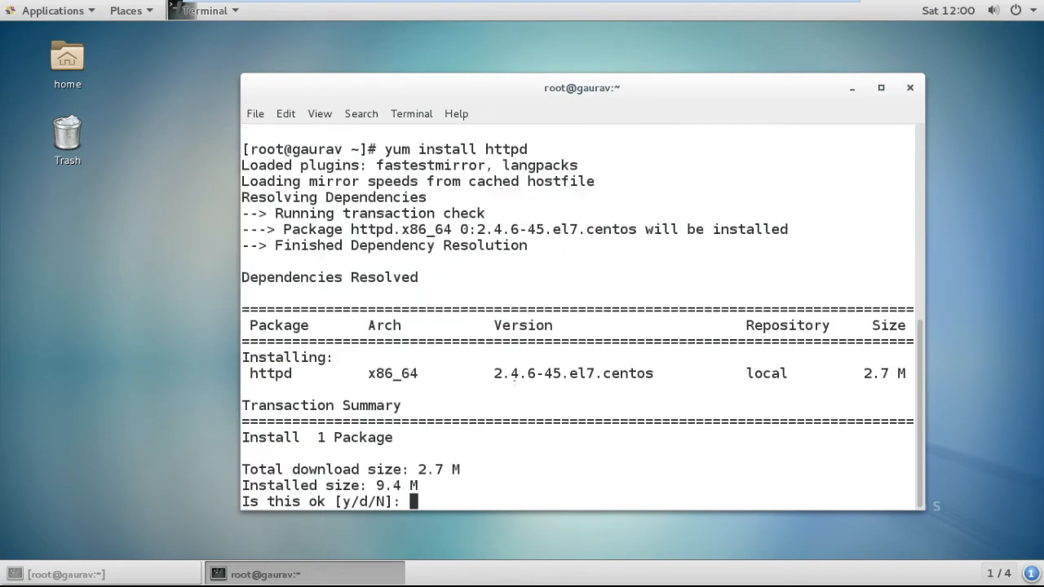
pyautogui.write('y')
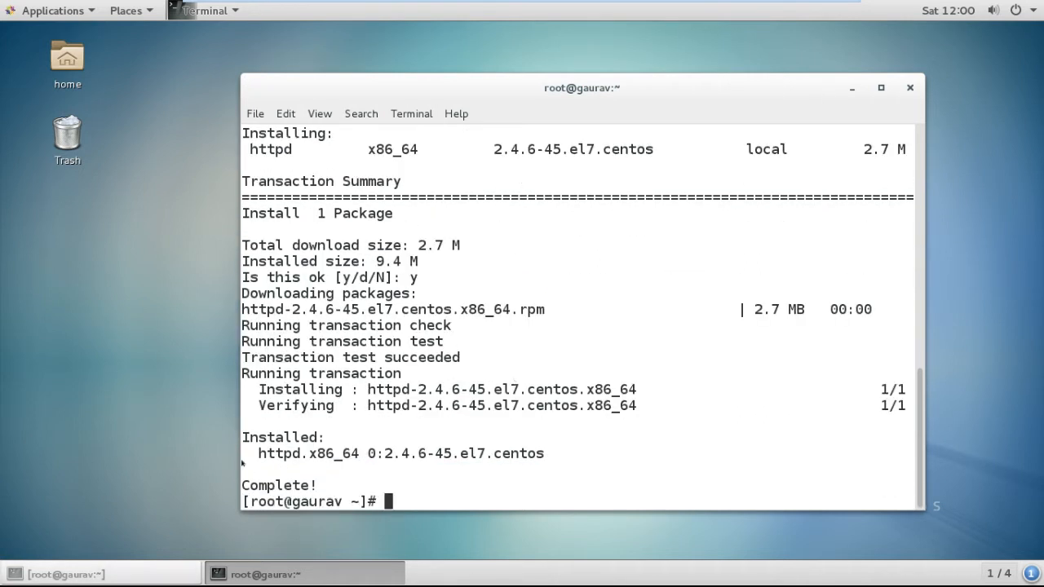
pyautogui.doubleClick(301, 454)
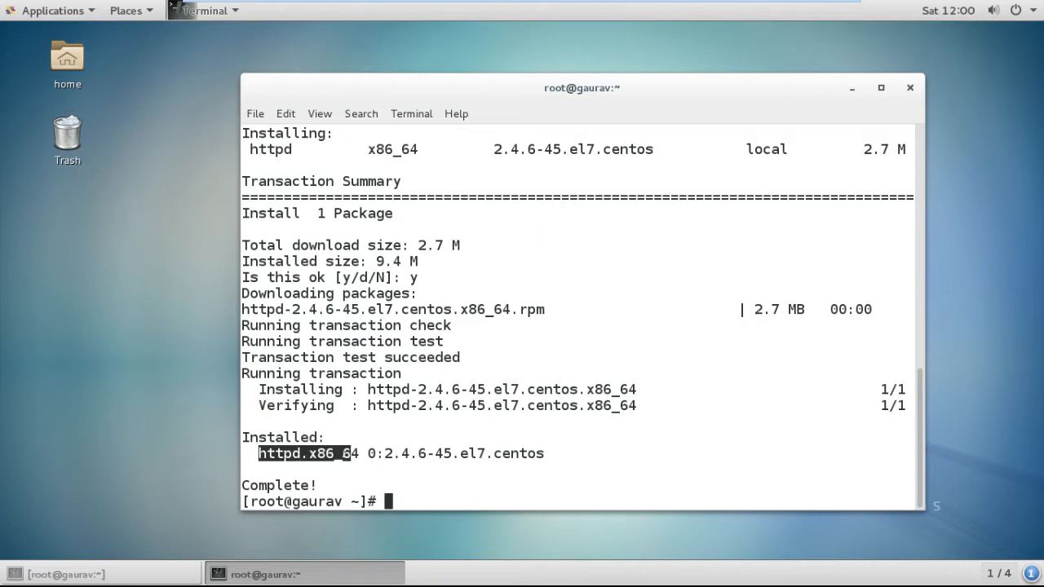
# - Change into the /etc/httpd/conf.d/ configuration directory
pyautogui.write('cd')
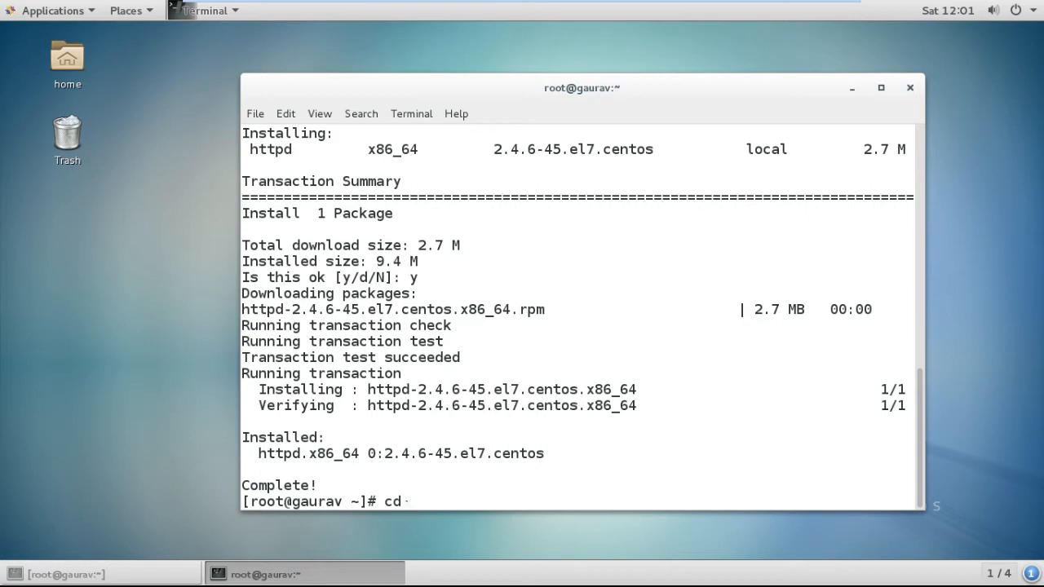
pyautogui.write('/')
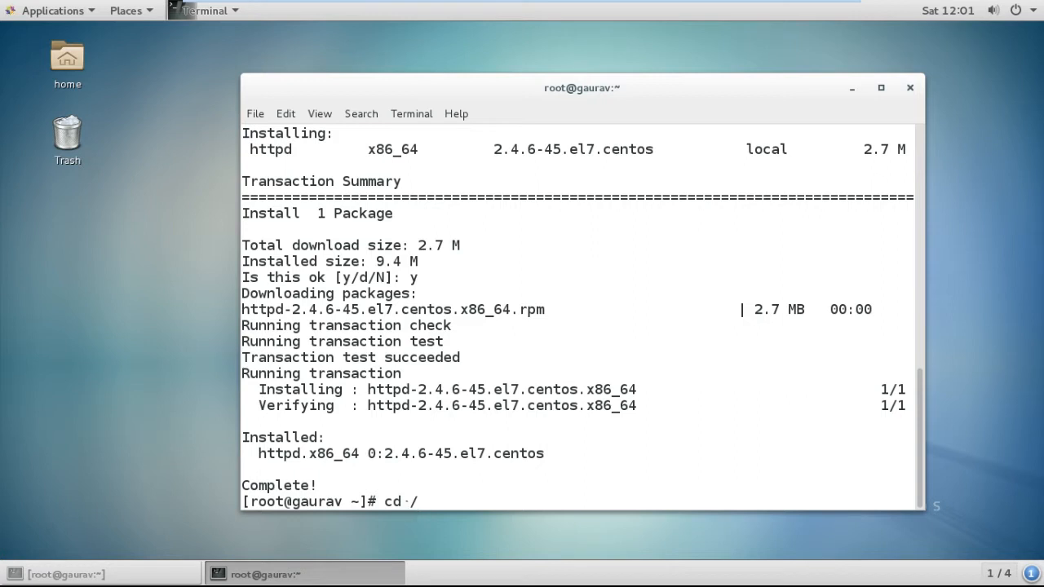
pyautogui.write('et')
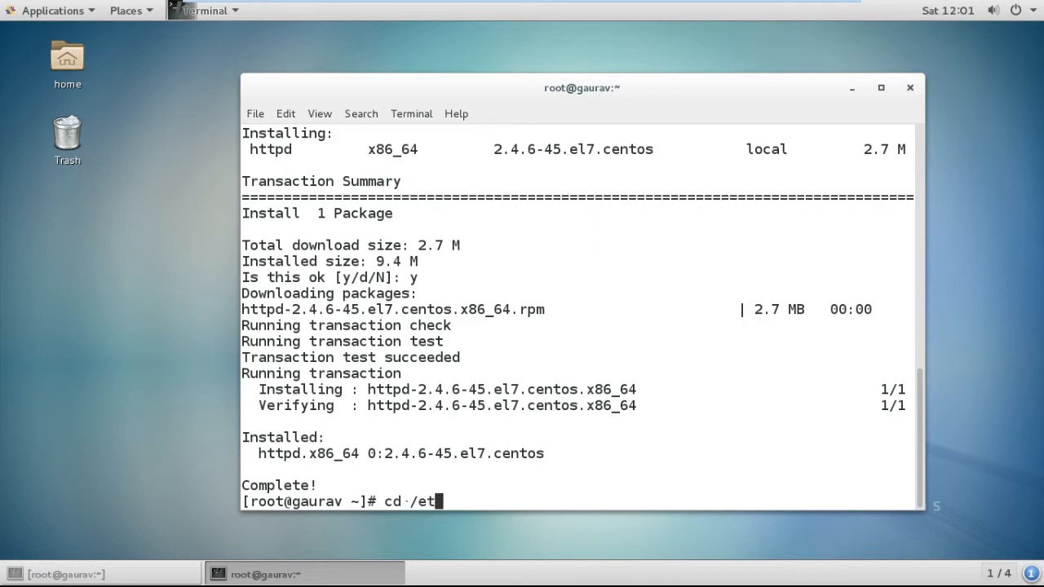
pyautogui.write('c/')
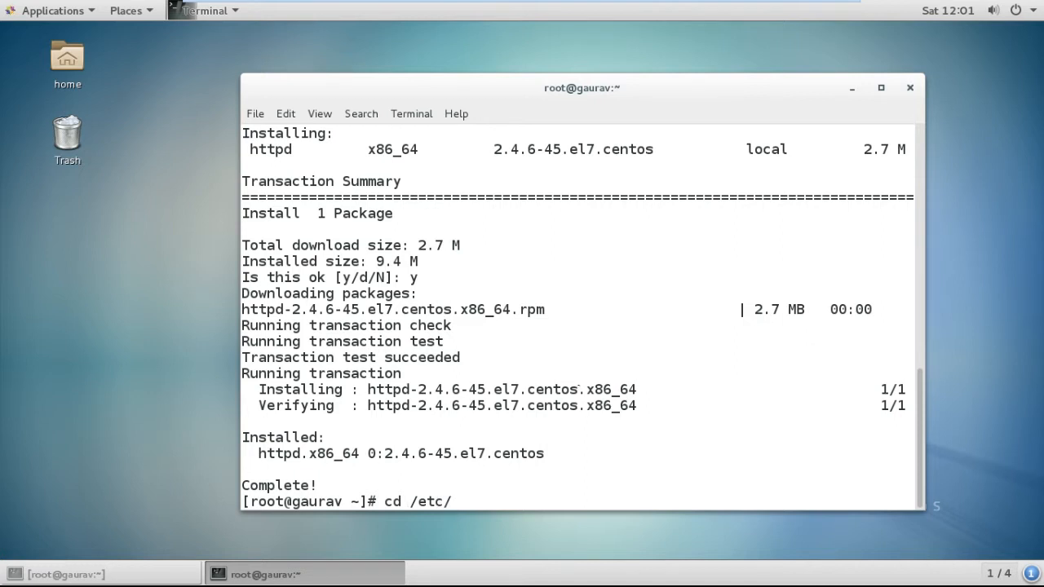
pyautogui.write('httpd/')
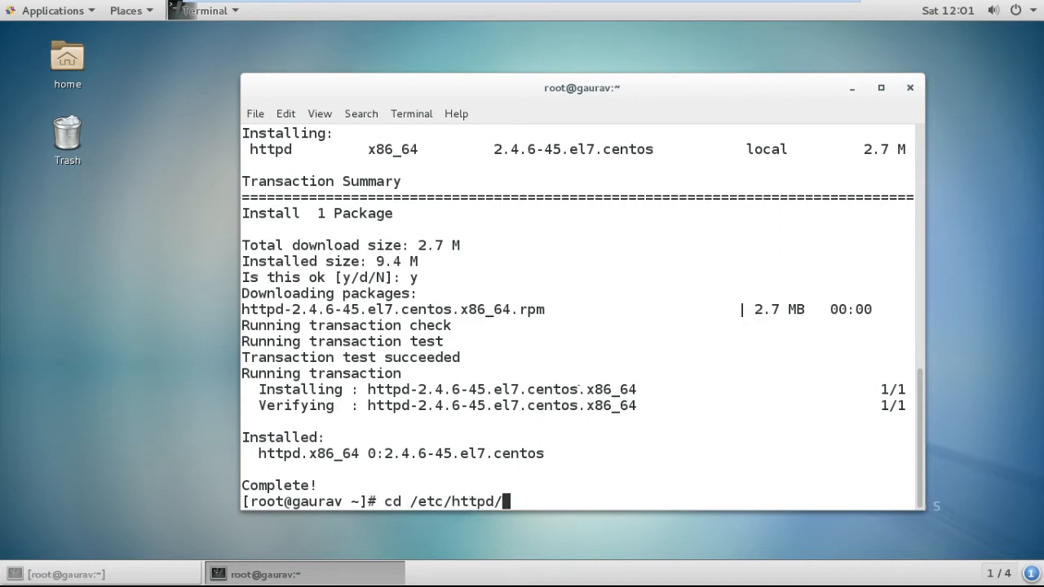
pyautogui.write('conf')
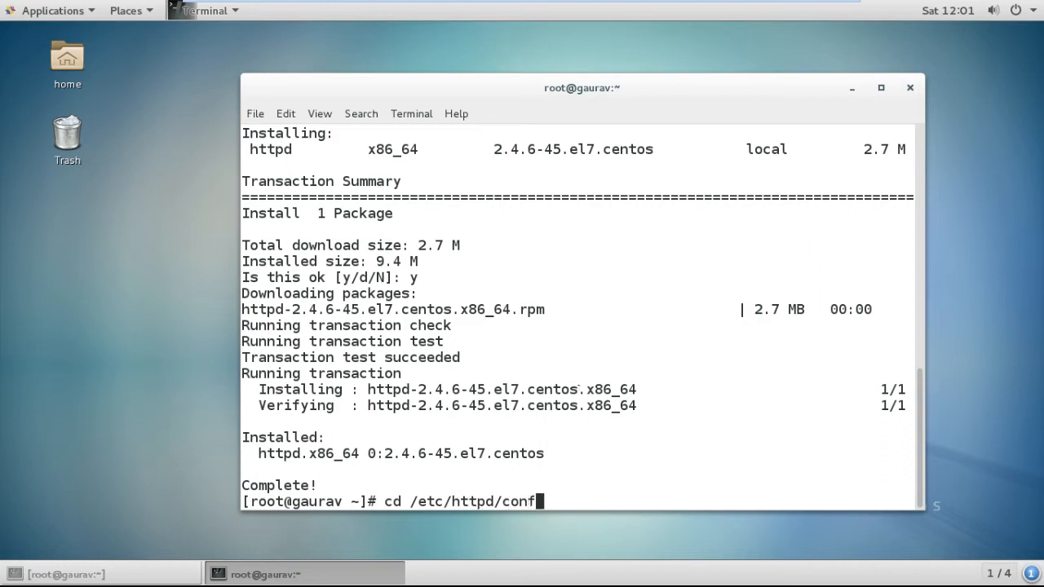
# - List conf.d and create gaurav.conf in vim, ready to insert text
pyautogui.write('.d/')
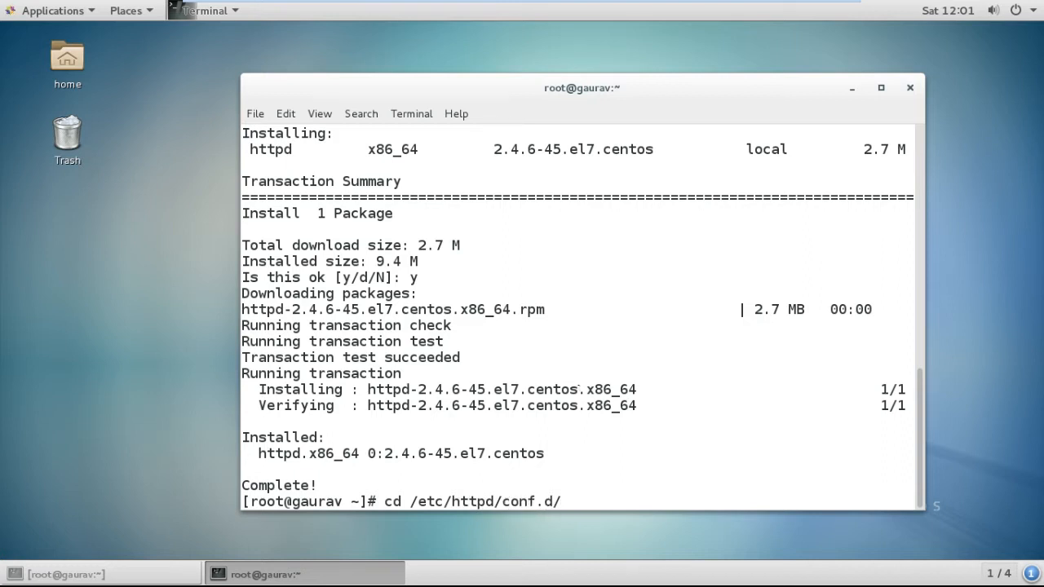
pyautogui.write('ls')
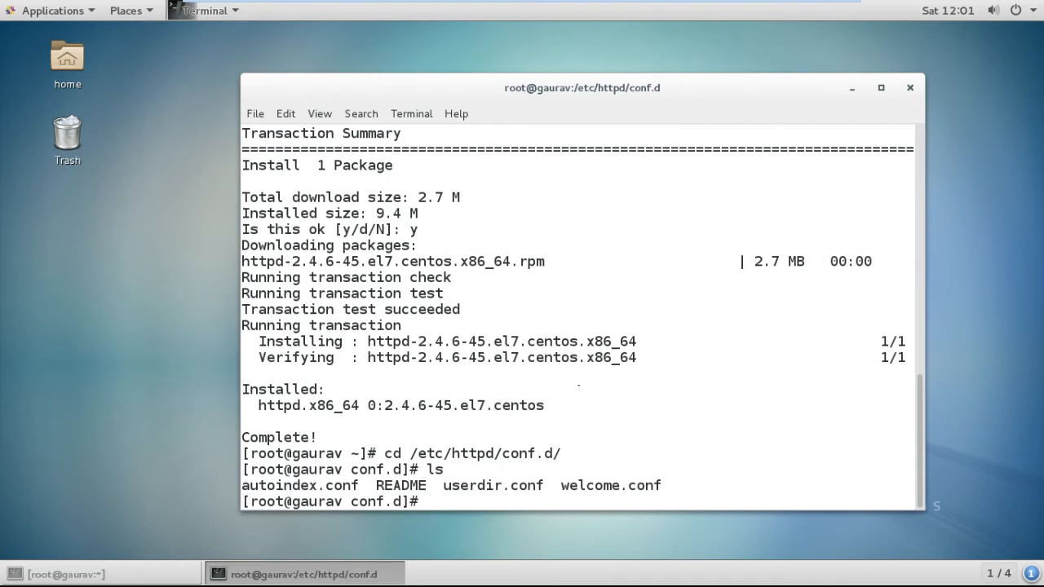
pyautogui.write('v')
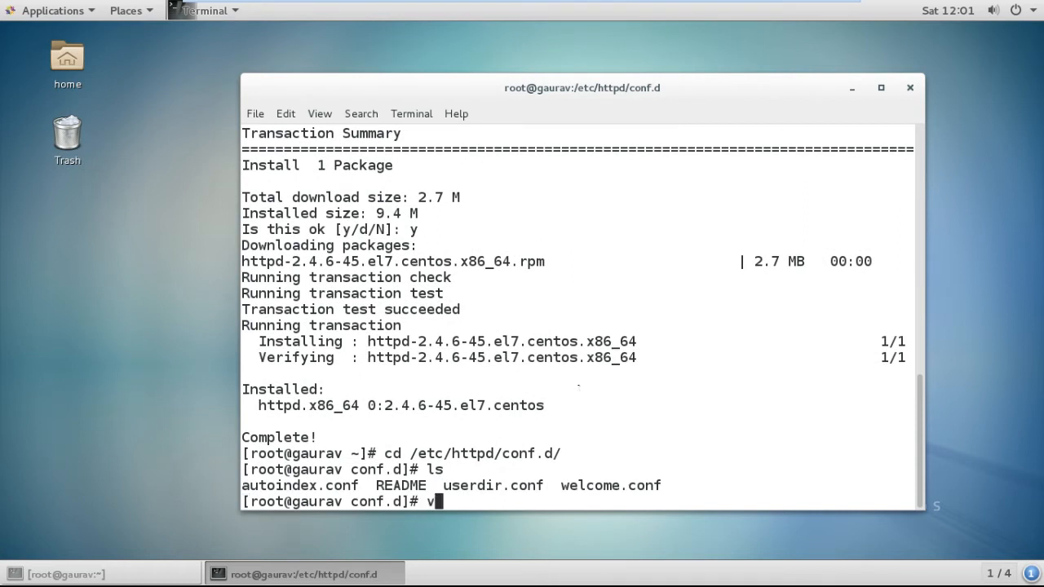
pyautogui.write('im ga')
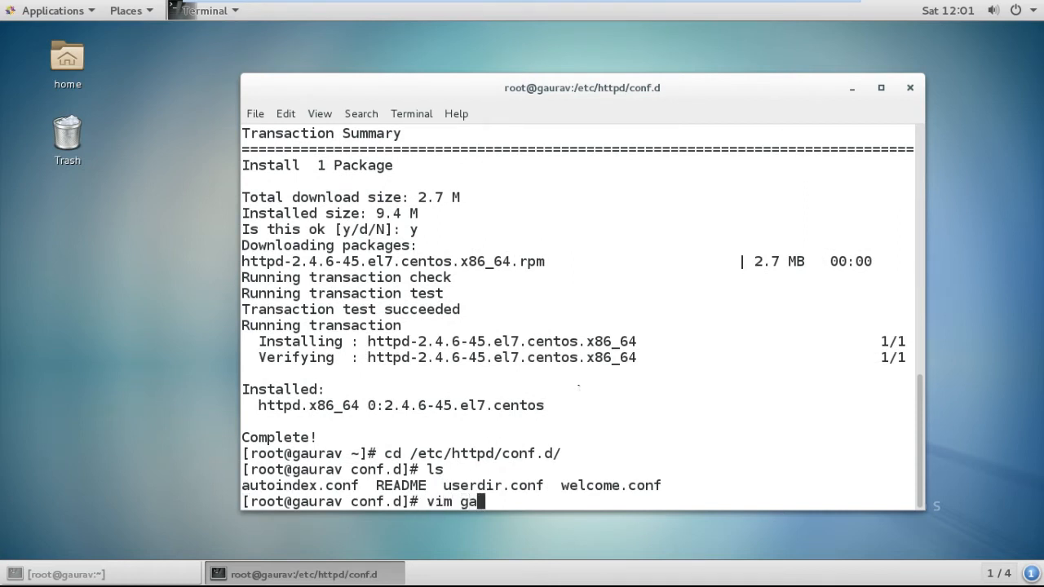
pyautogui.write('urav')
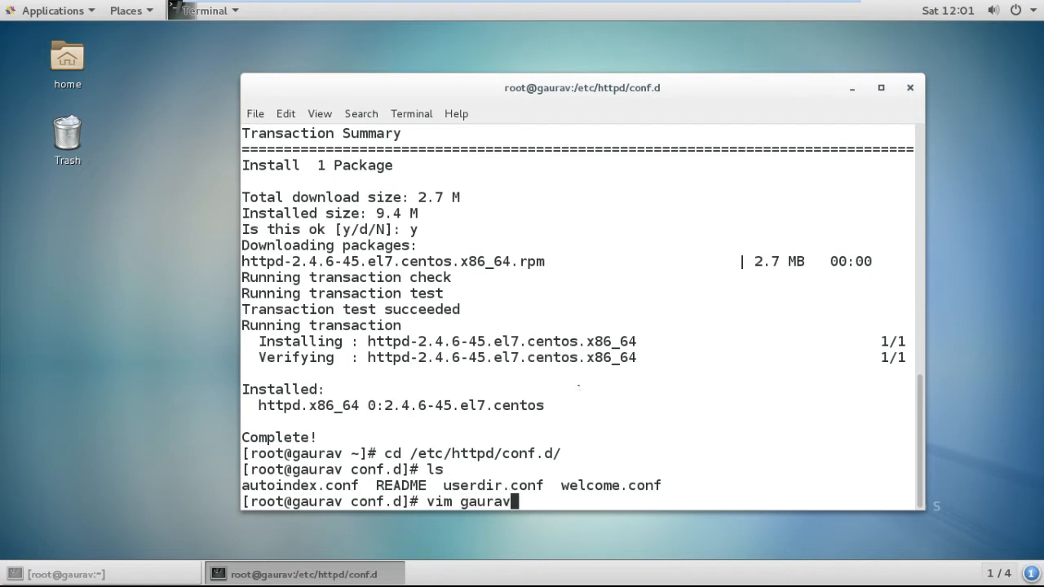
pyautogui.write('.conf')
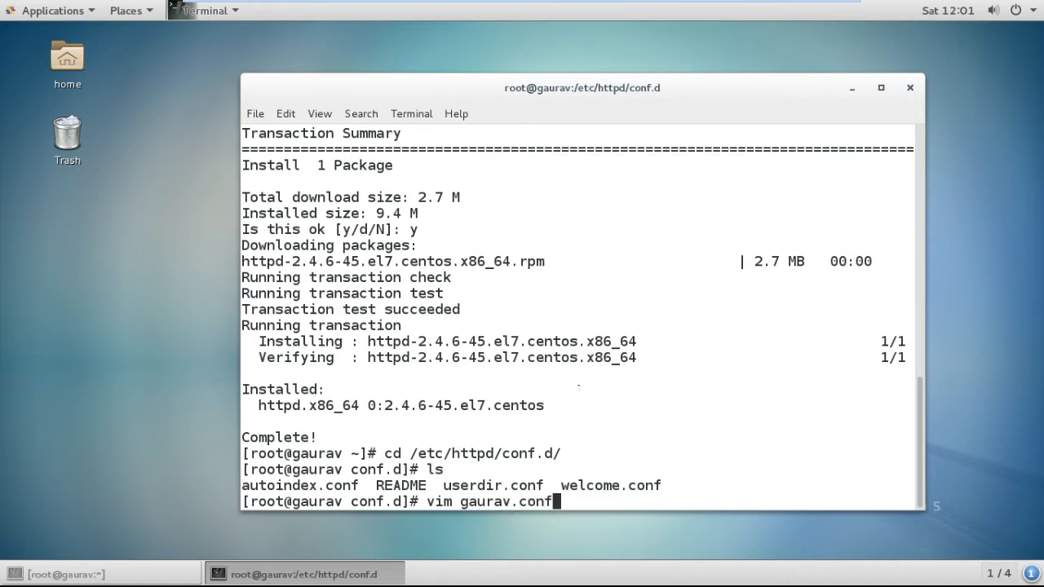
pyautogui.press('Return')
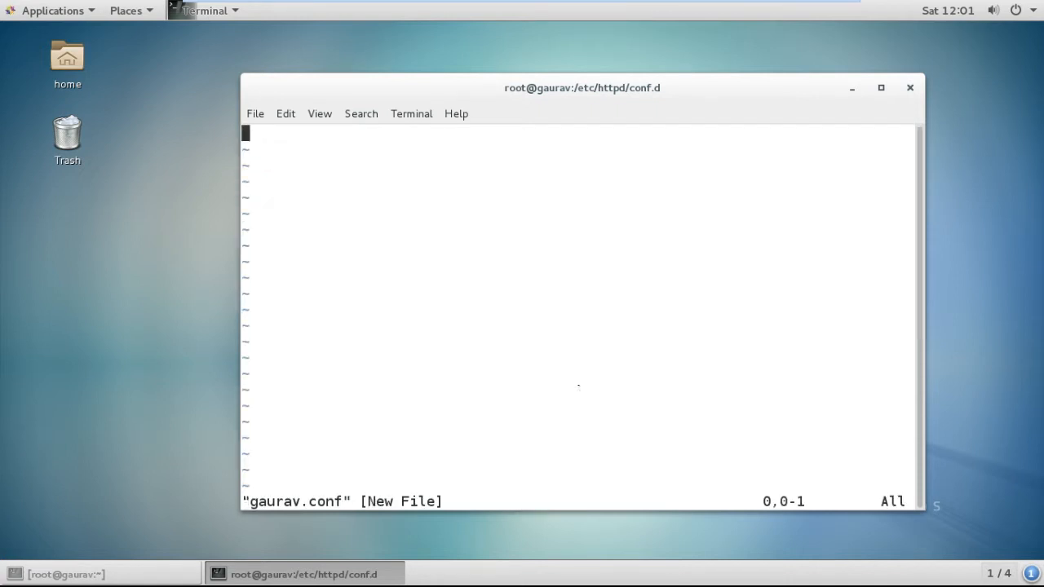
pyautogui.press('i')
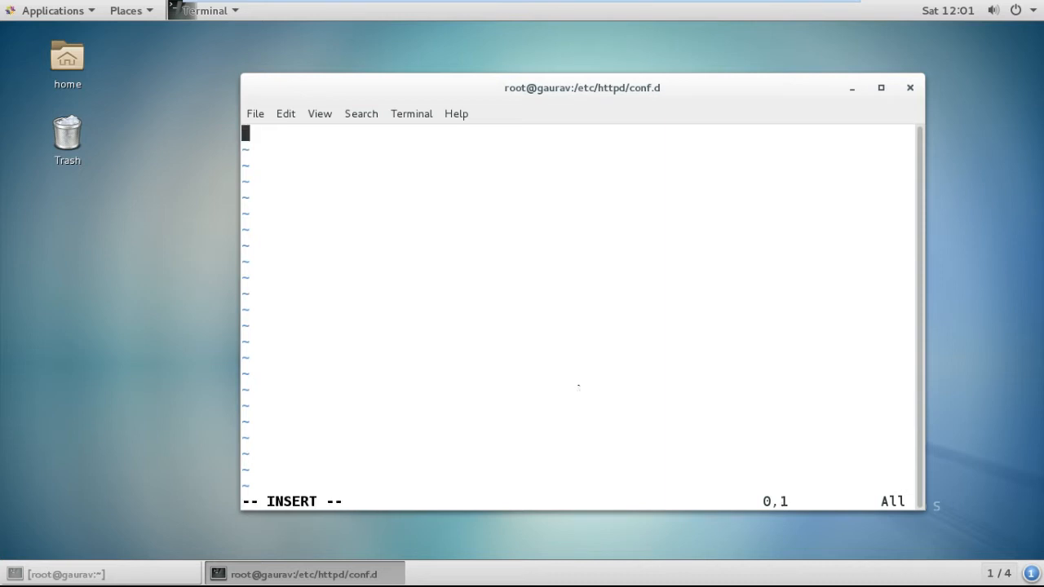
pyautogui.write('<v>')
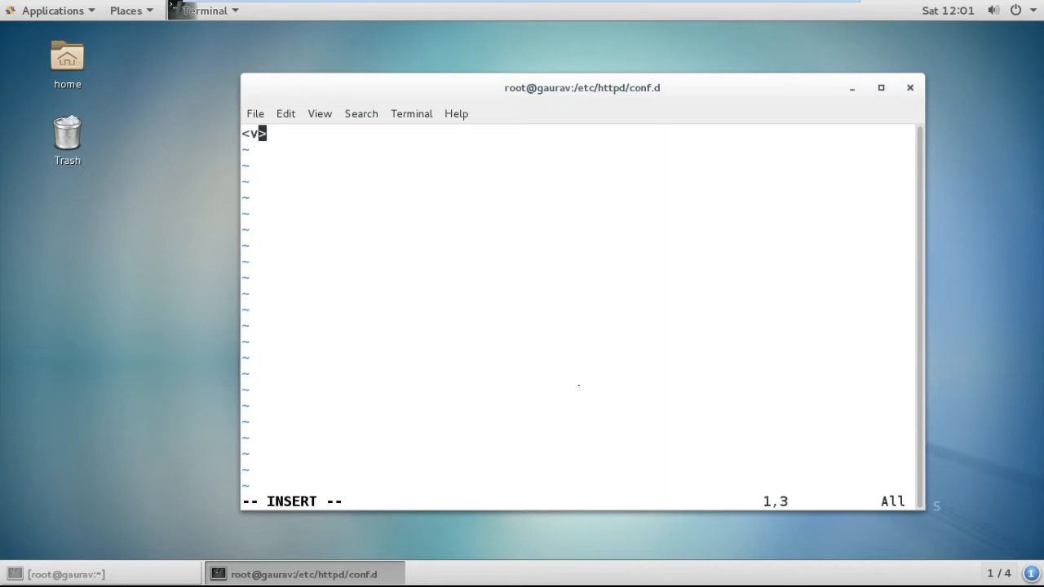
pyautogui.write('irtu>')
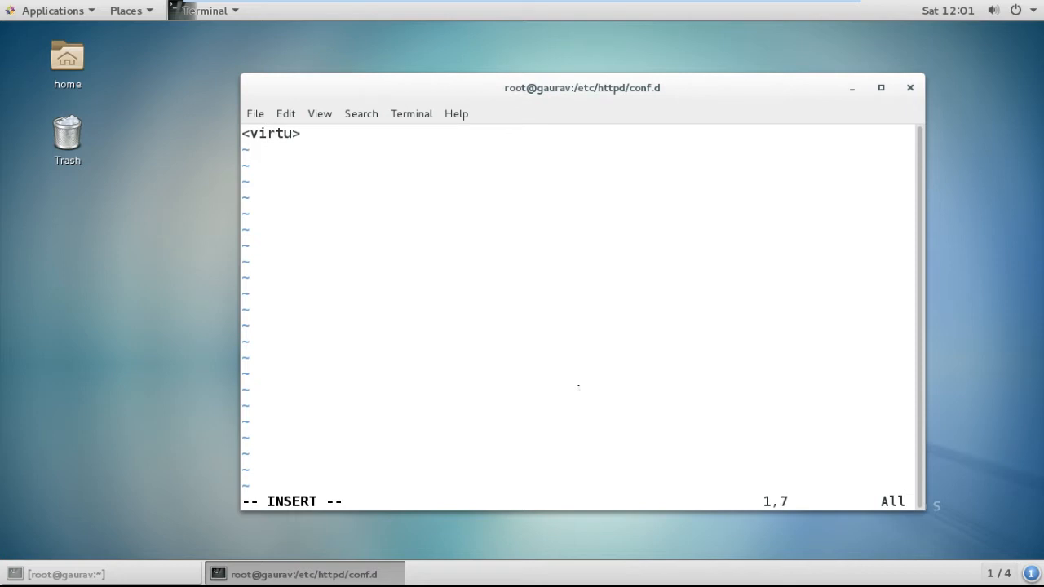
pyautogui.write('alhost')
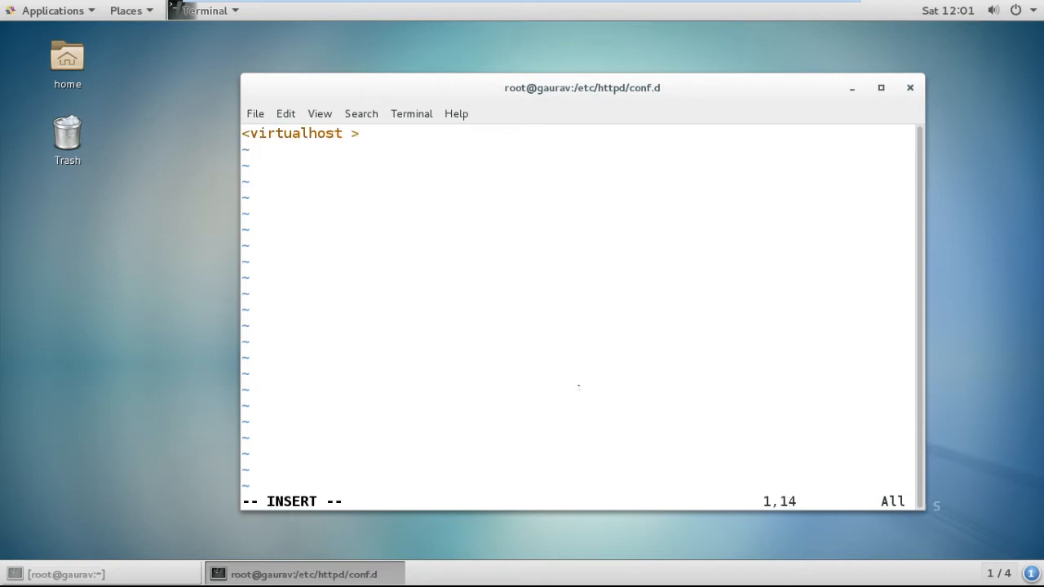
pyautogui.write('*')
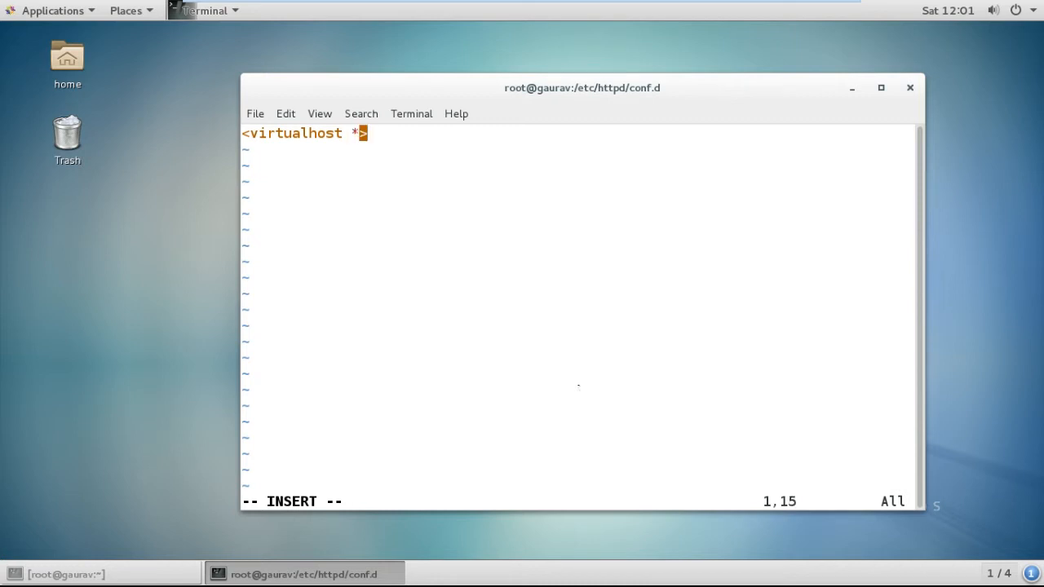
pyautogui.write(':')
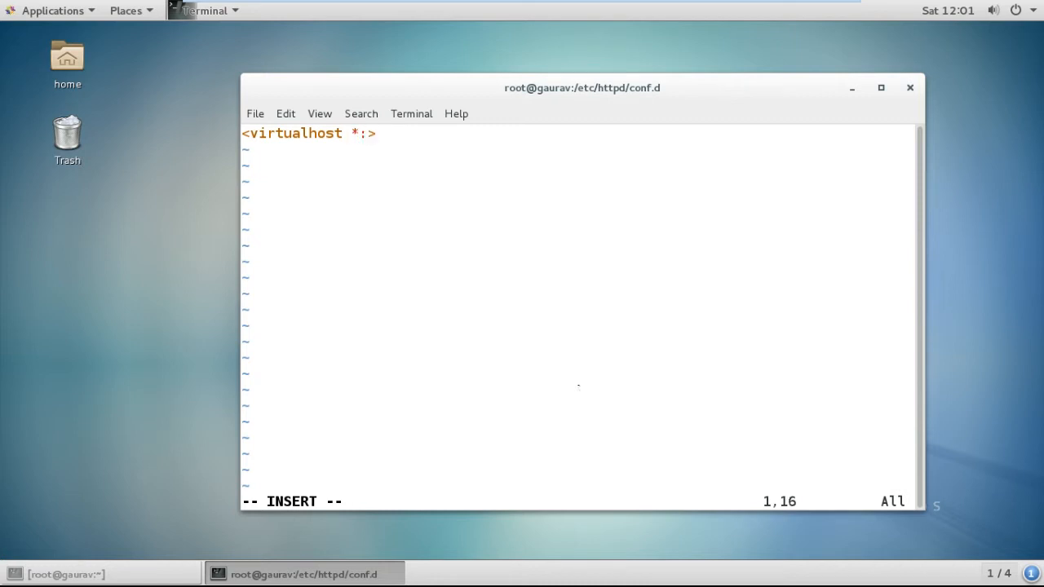
pyautogui.write('80')
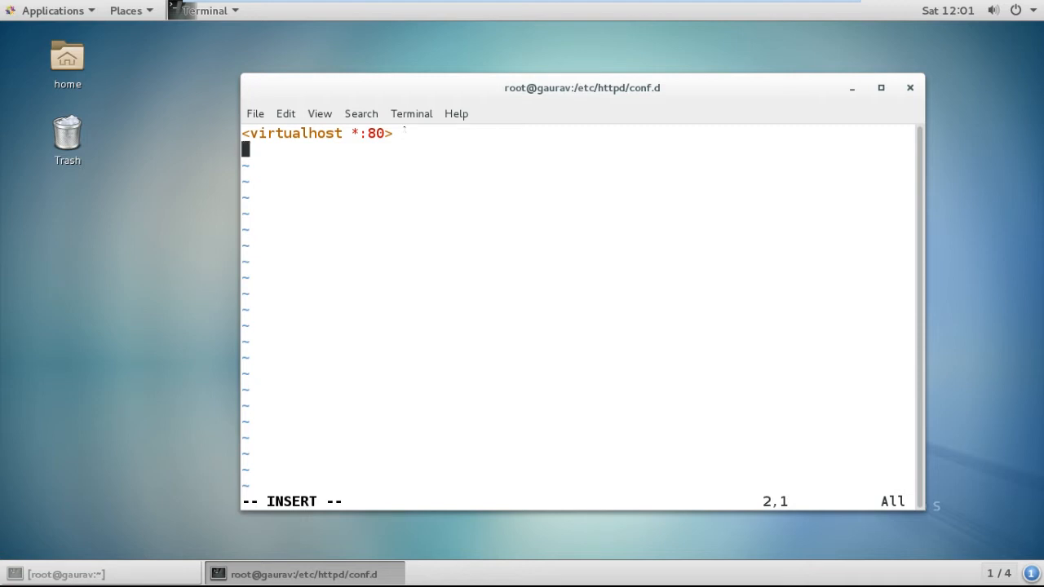
pyautogui.write('servername')
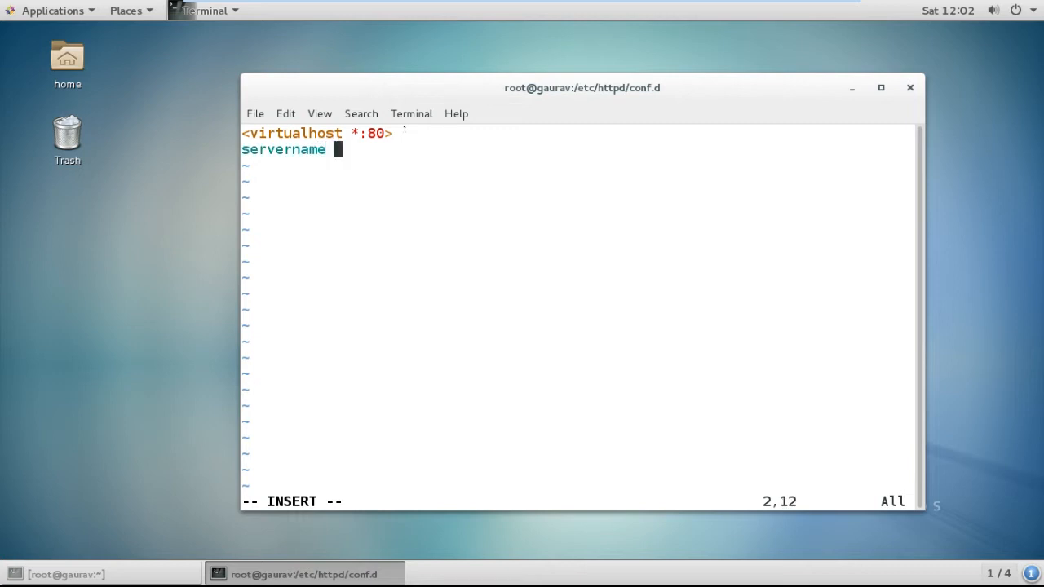
pyautogui.write('www.')
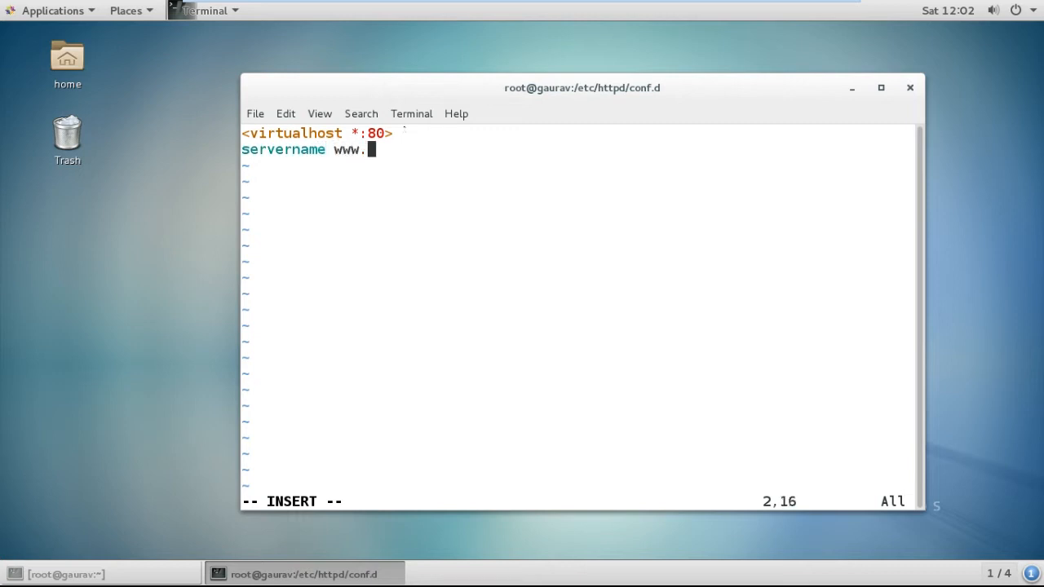
pyautogui.write('android')
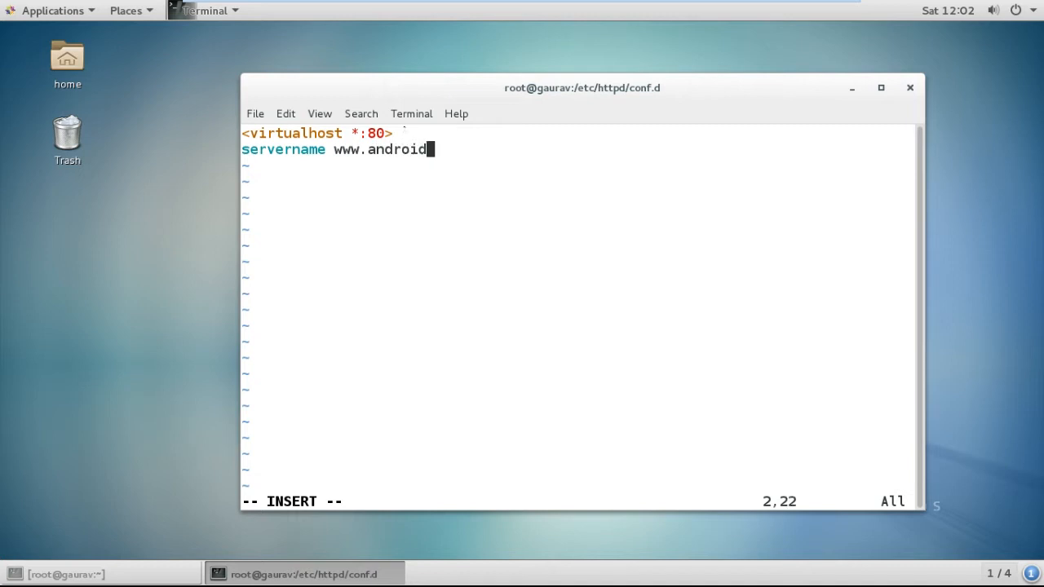
pyautogui.write('a')
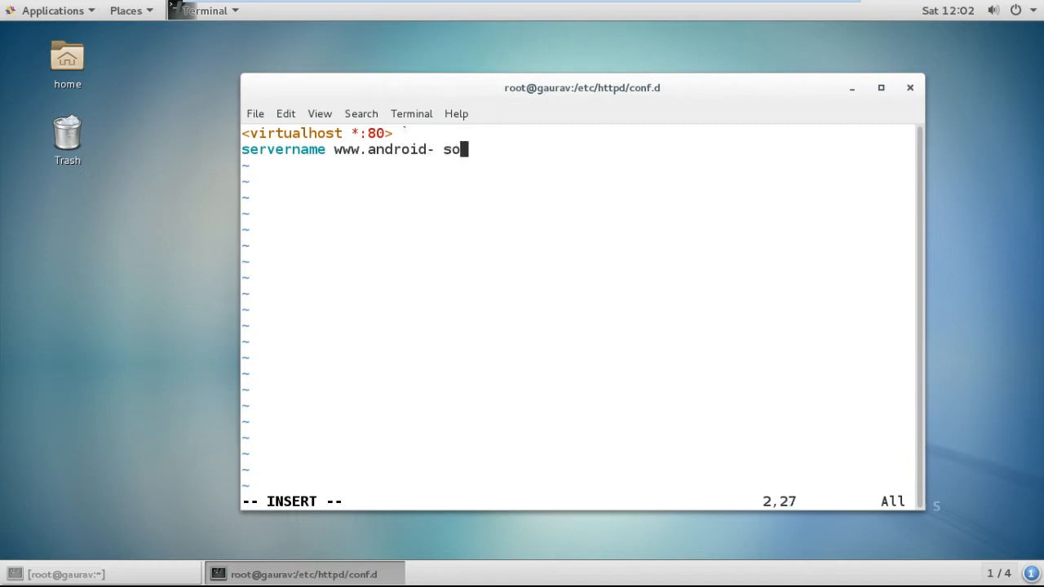
pyautogui.write('lutions')
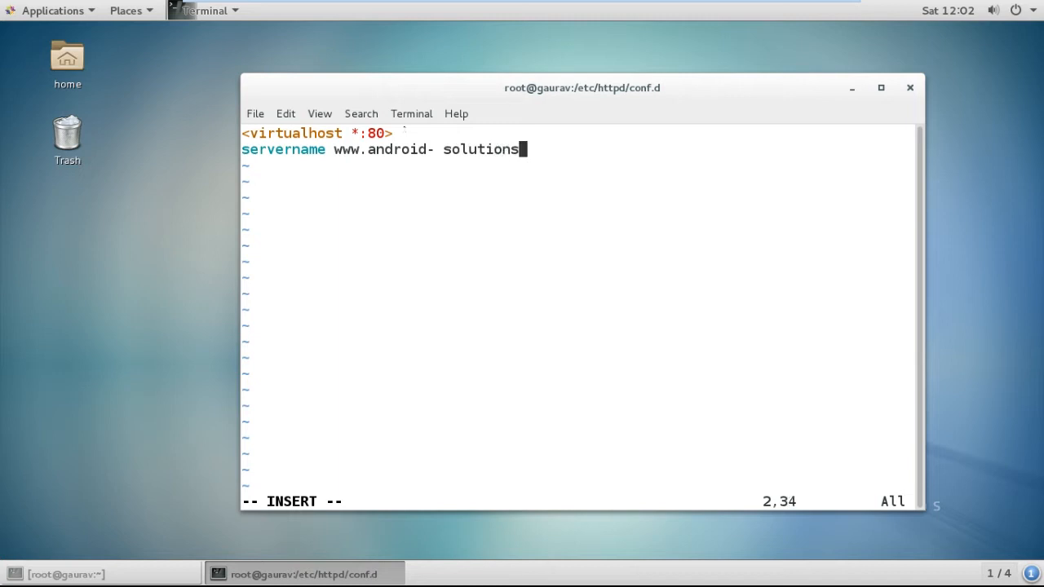
pyautogui.press('Left')
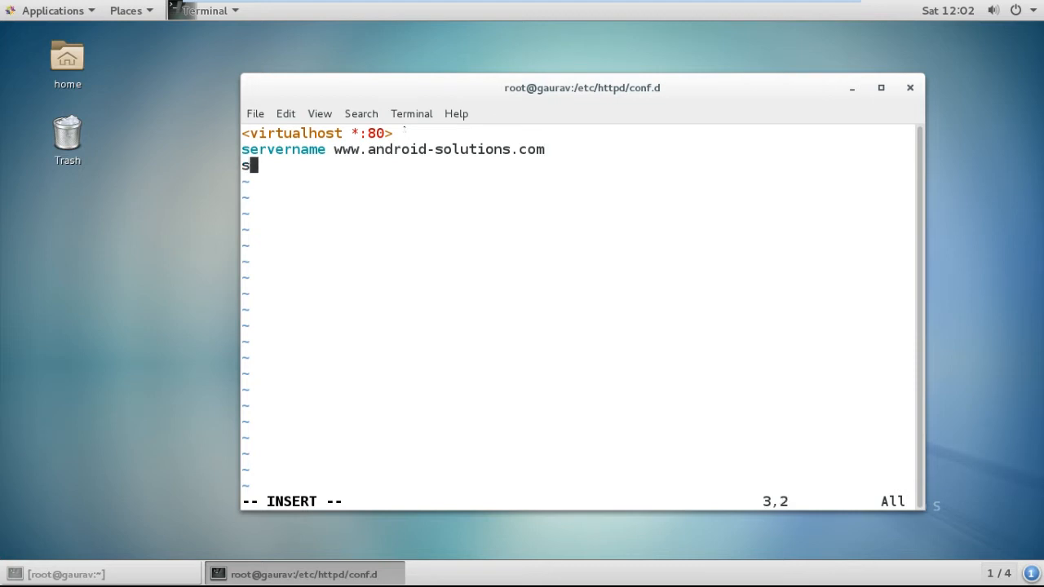
pyautogui.write('erveradmin roo')
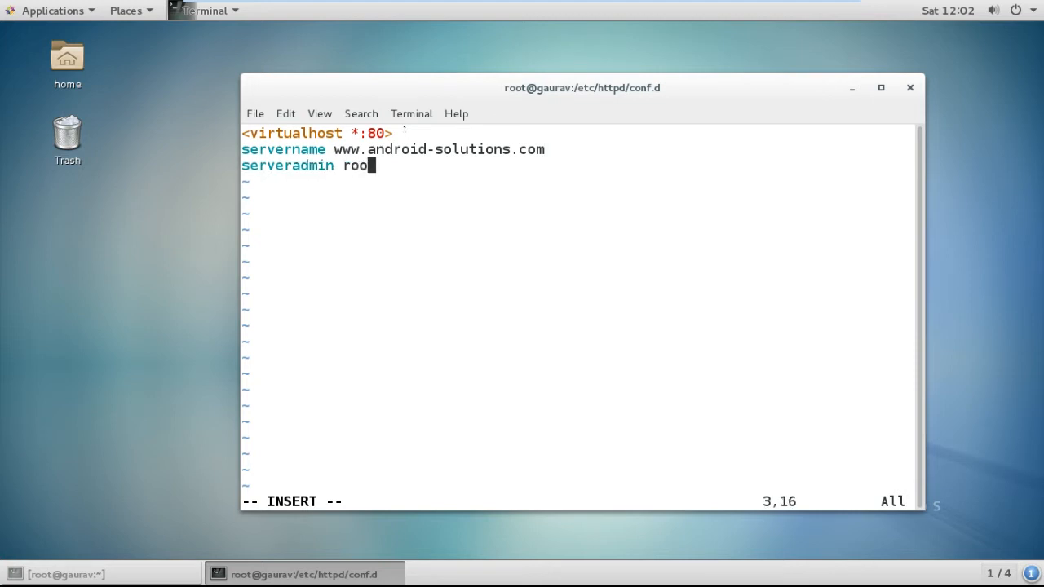
pyautogui.write('t@')
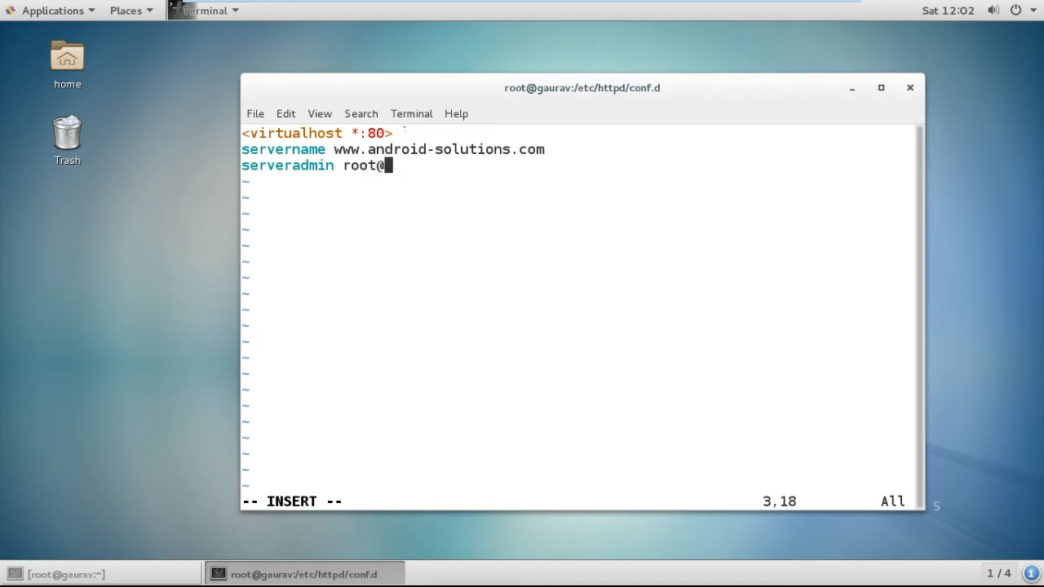
pyautogui.write('192.')
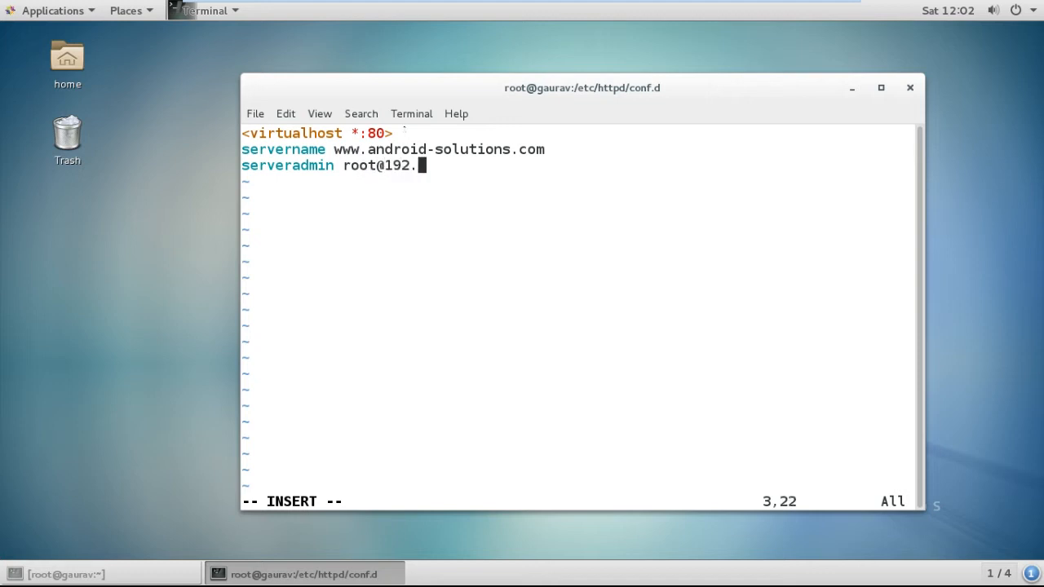
pyautogui.write('168.4')
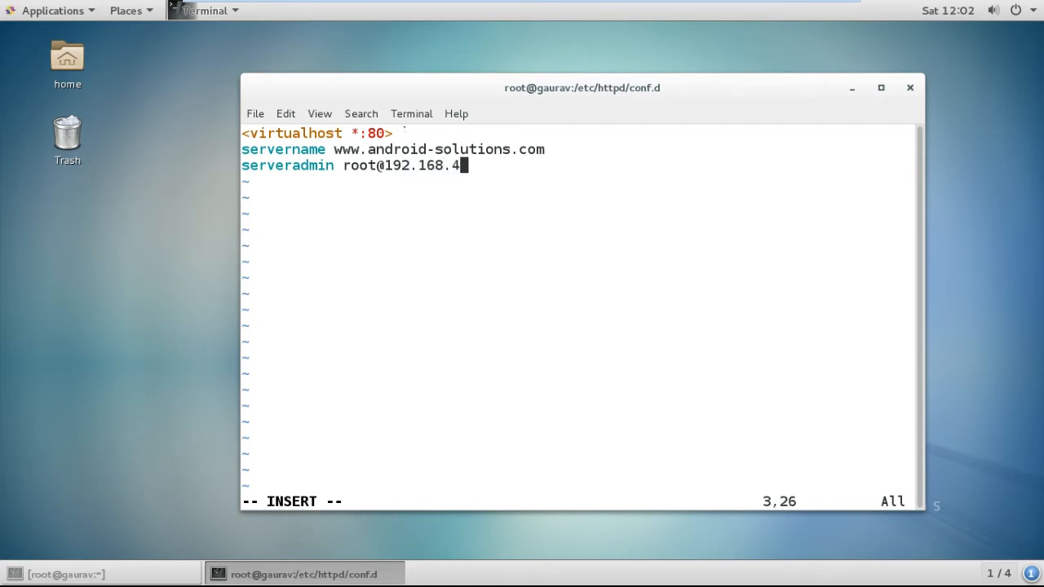
pyautogui.write('3.2')
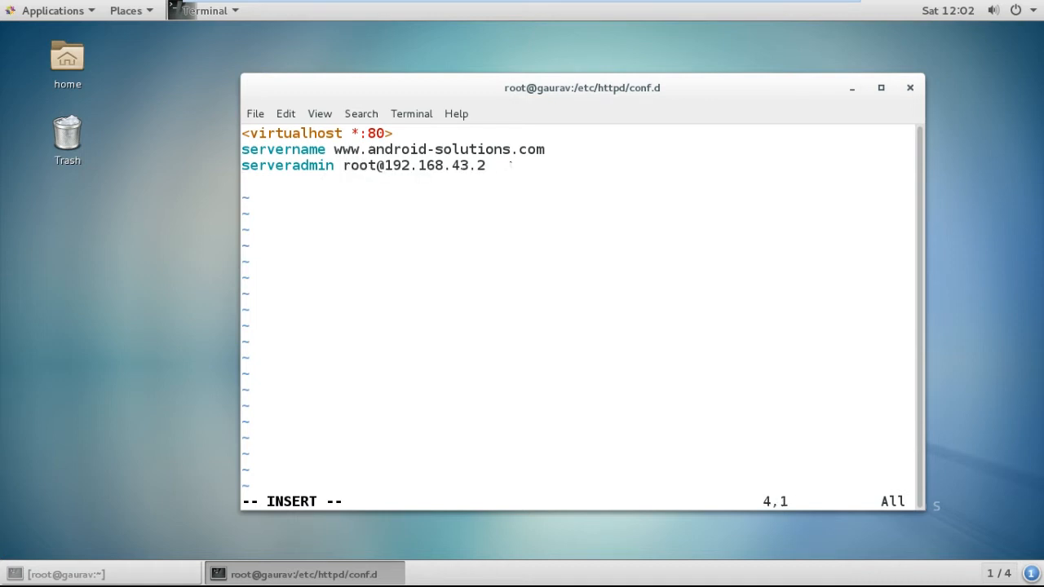
pyautogui.write('docu')
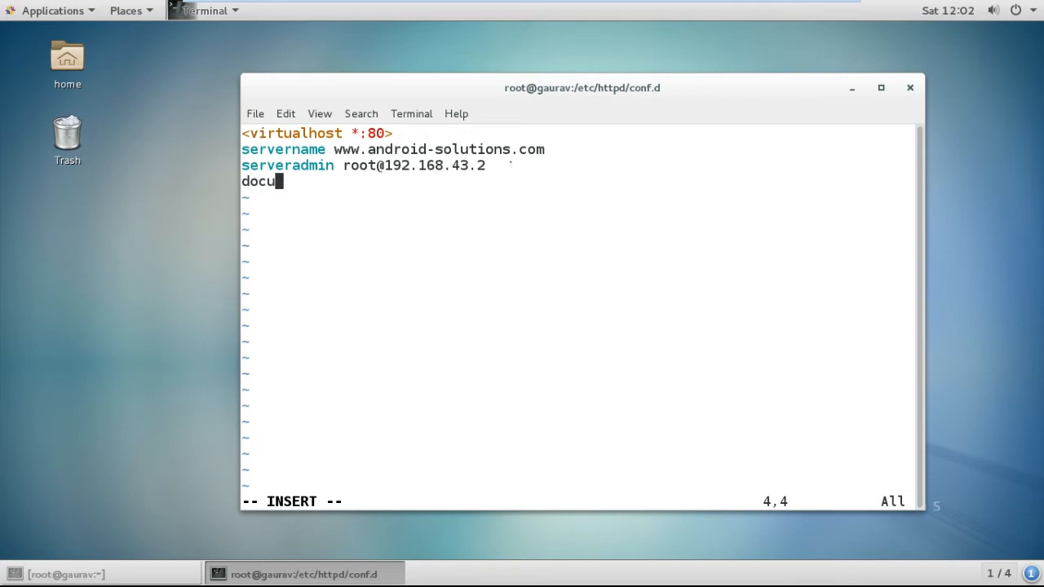
pyautogui.write('ment')
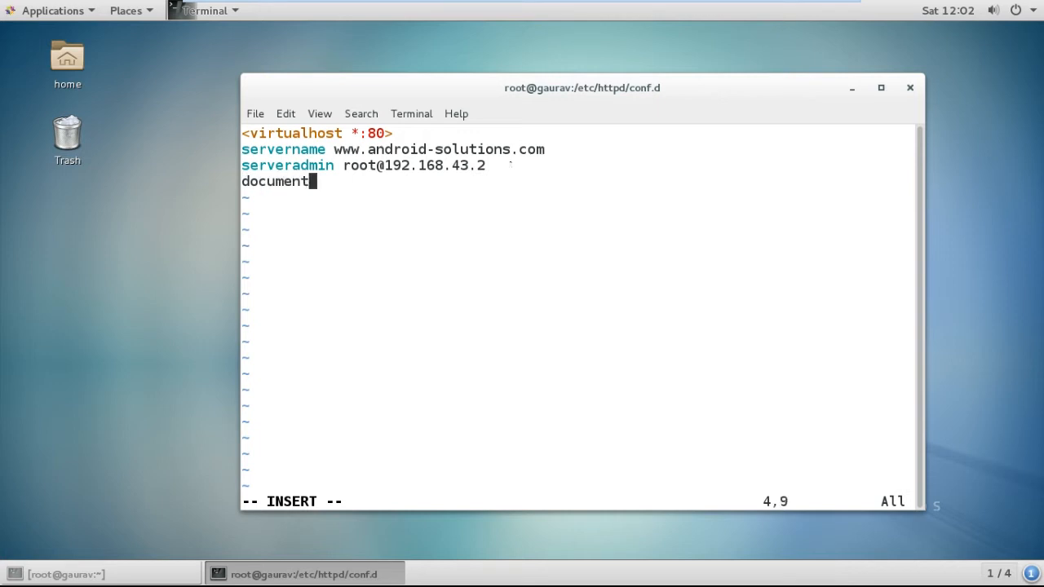
pyautogui.write('root /va')
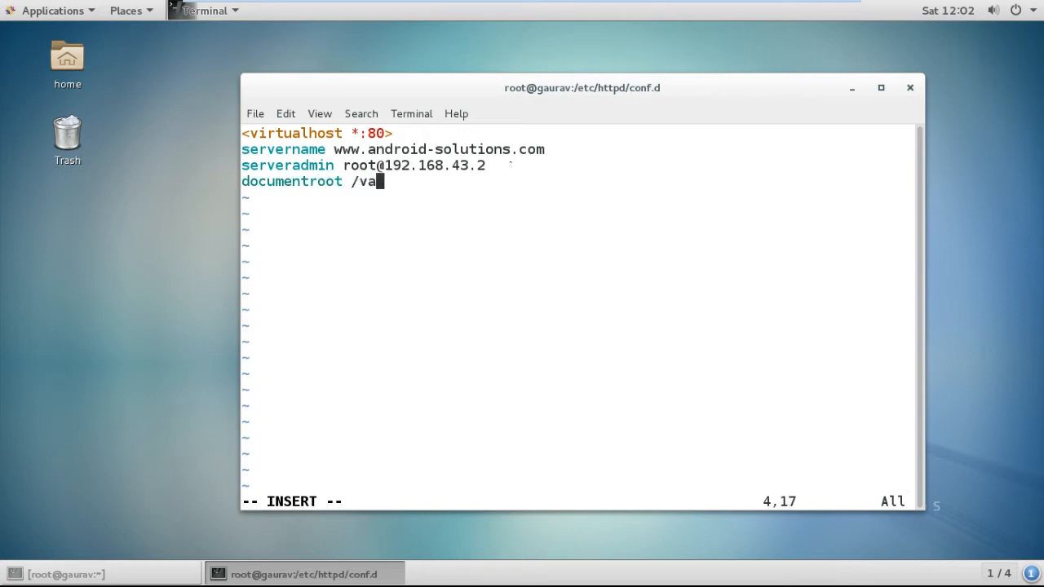
pyautogui.write('r/www/html')
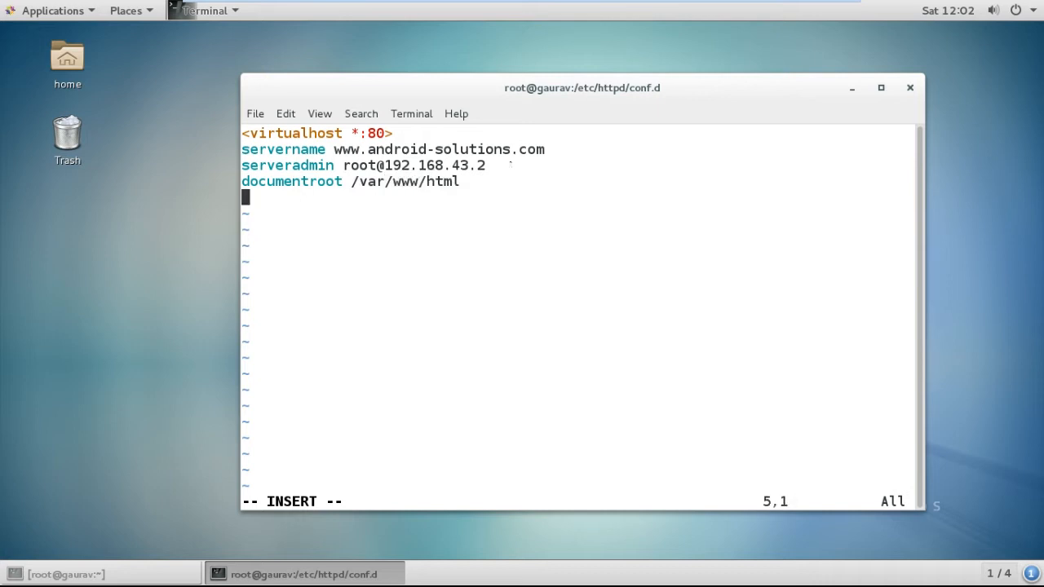
# - Close the virtualhost block and save gaurav.conf with :wq
pyautogui.write('<>')
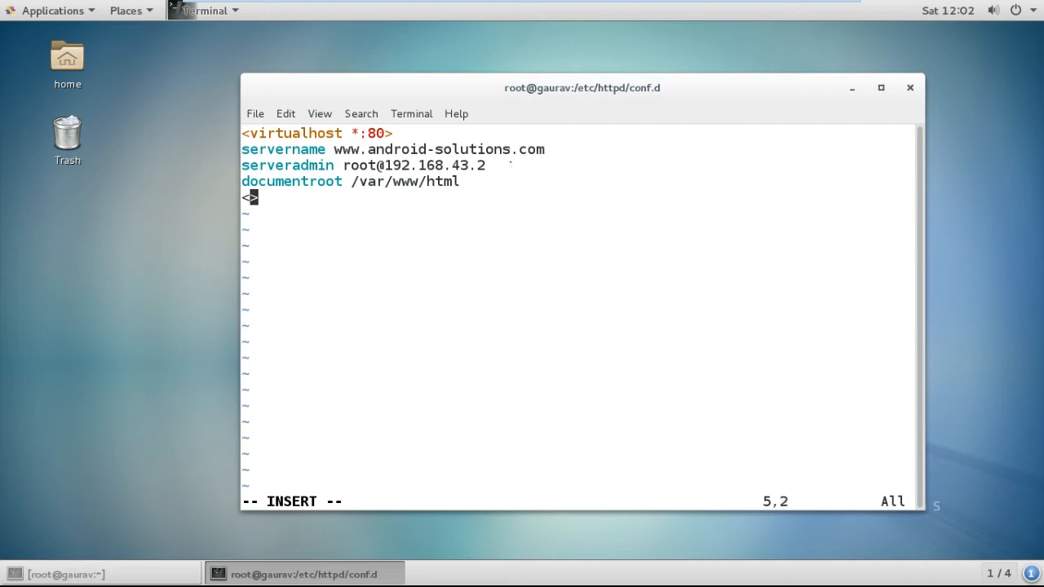
pyautogui.write('/virt')
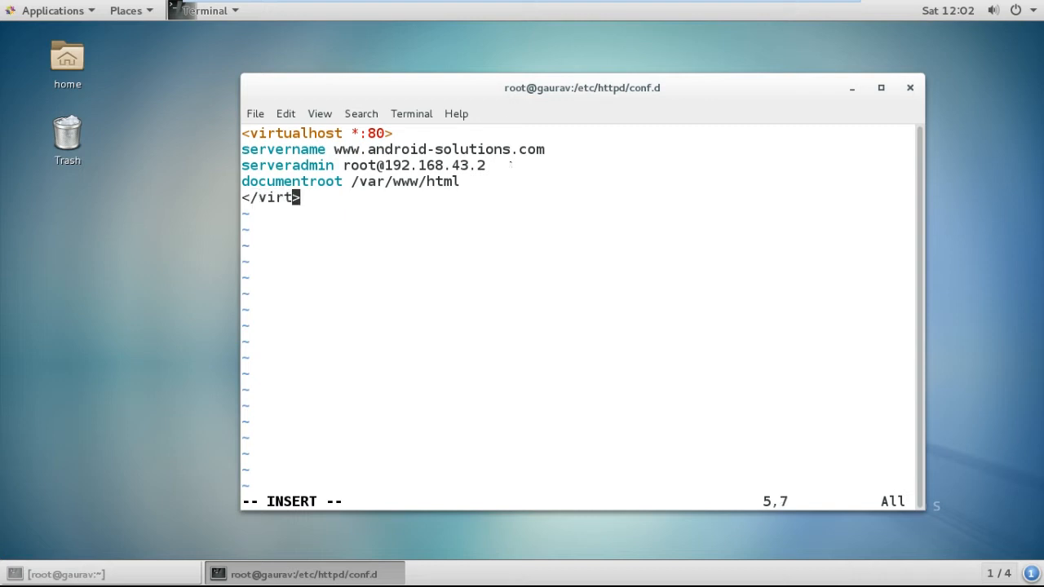
pyautogui.write('alhost')
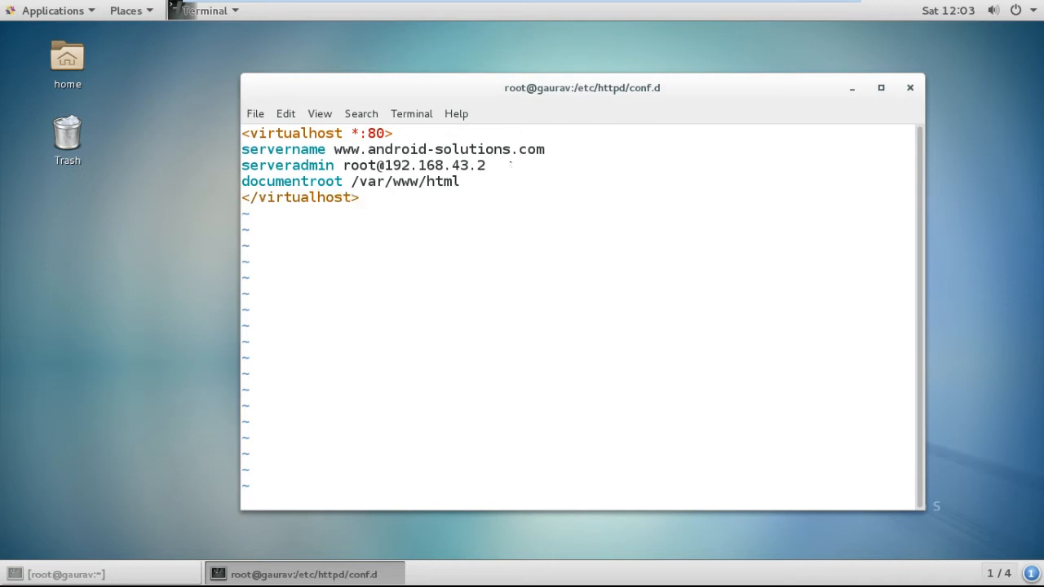
pyautogui.write(':wq')
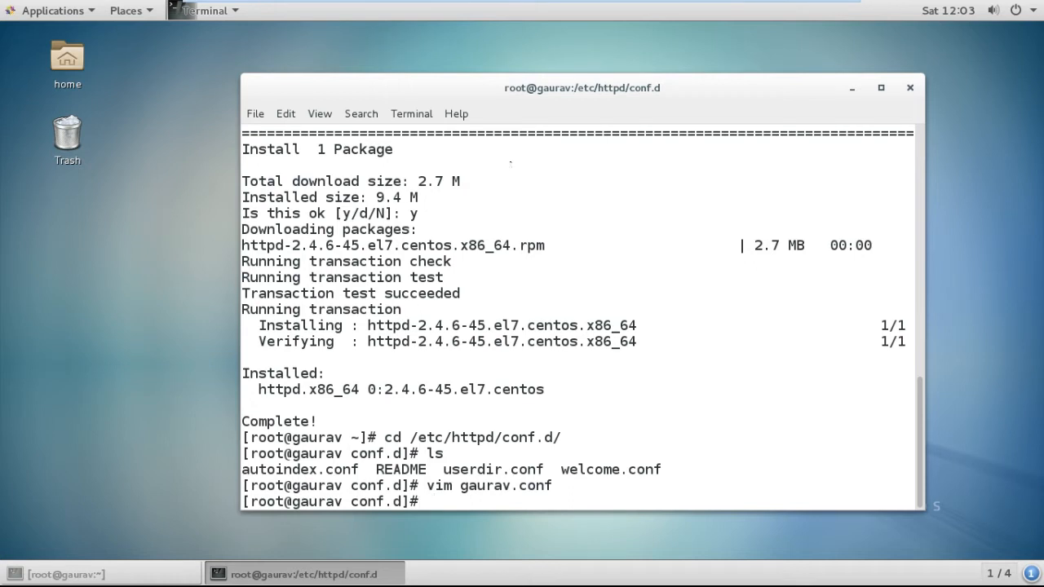
# - Open /etc/hosts in vim and start a new line with 192.168.43.2
pyautogui.write('vim /etc/hos')
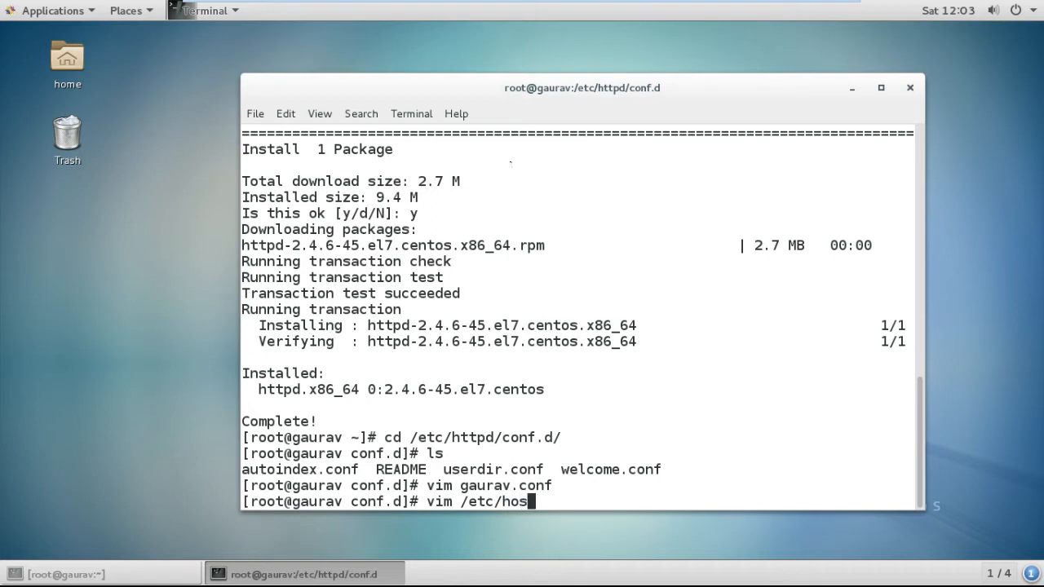
pyautogui.write('ts')
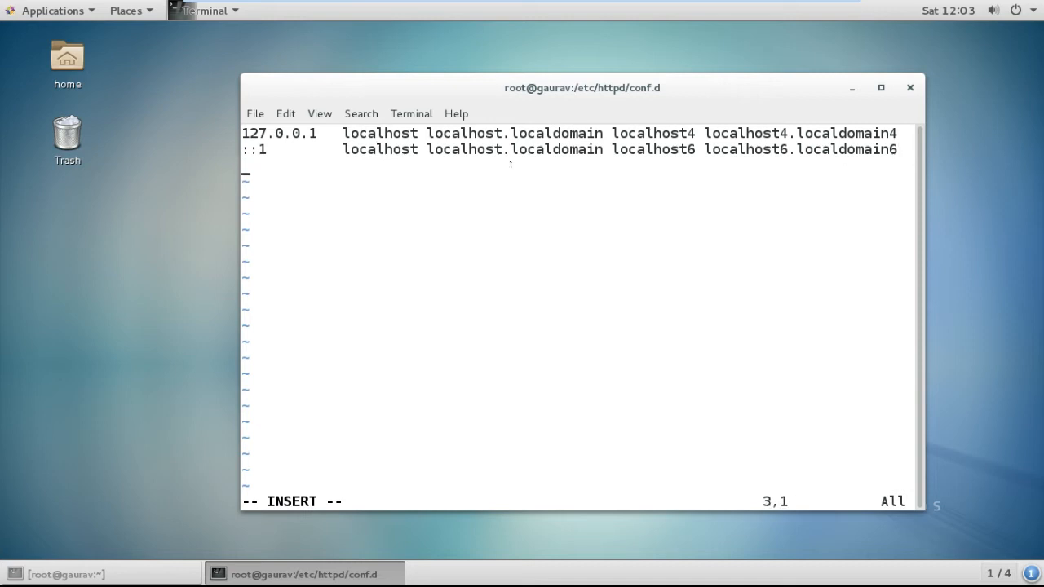
pyautogui.write('192.1')
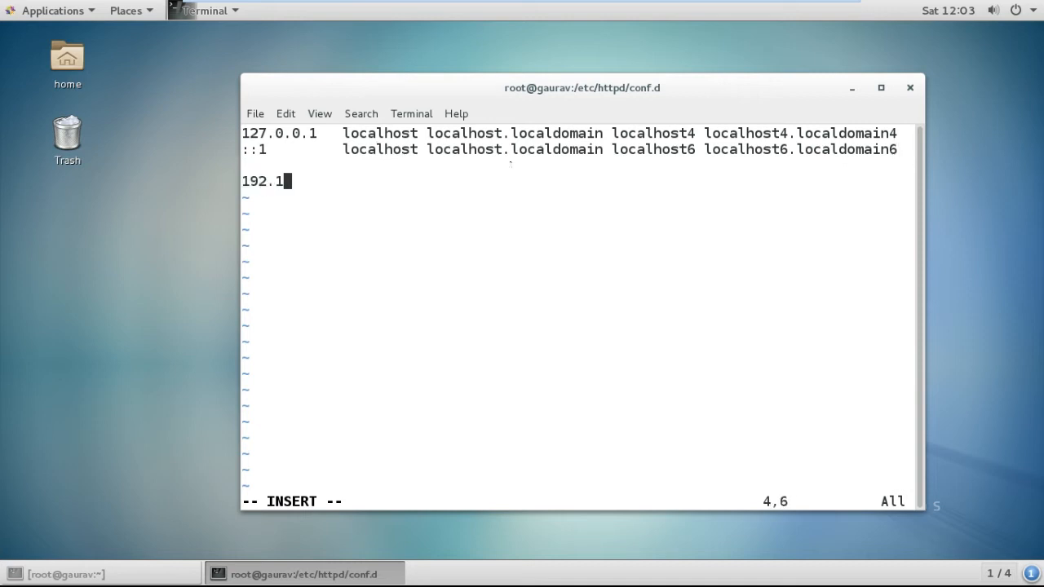
pyautogui.write('68.43')
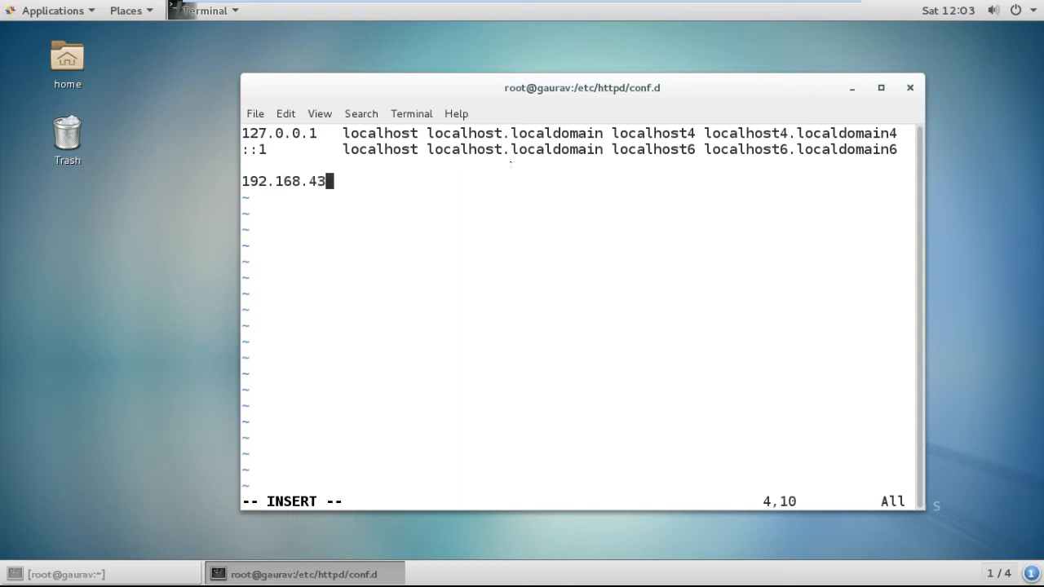
pyautogui.write('.2')
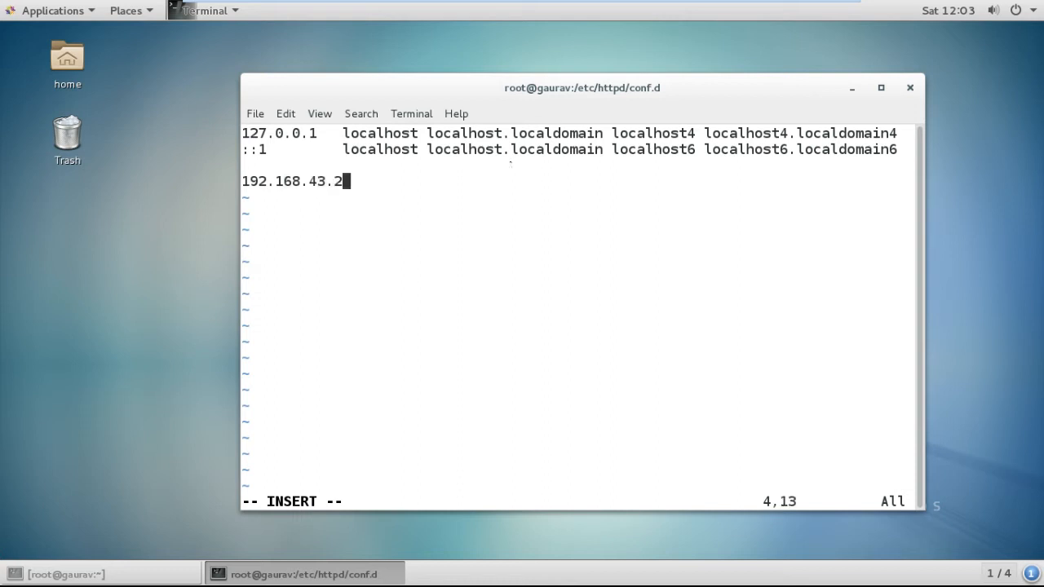
pyautogui.write(':')
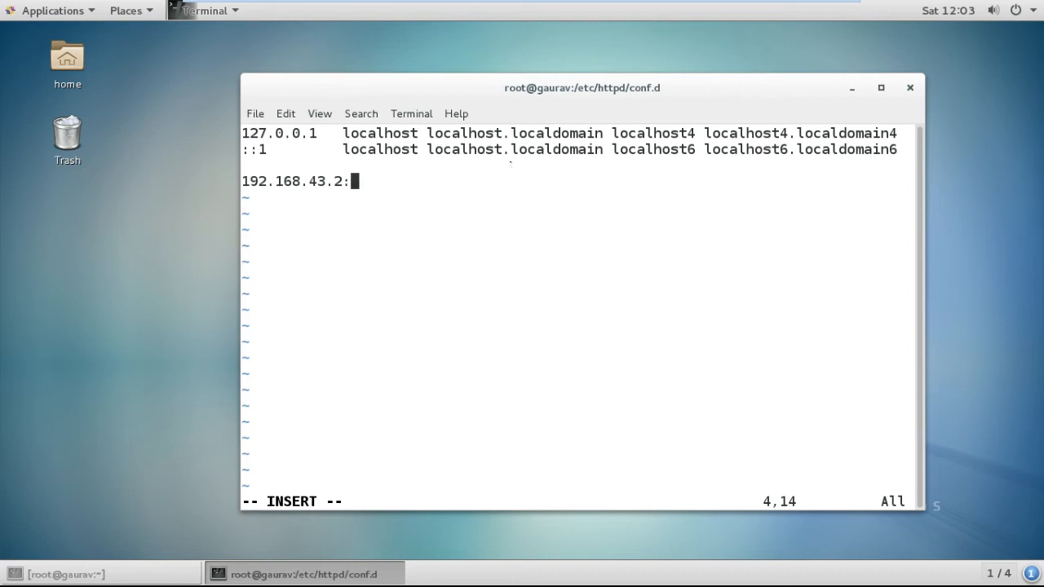
pyautogui.write('w')
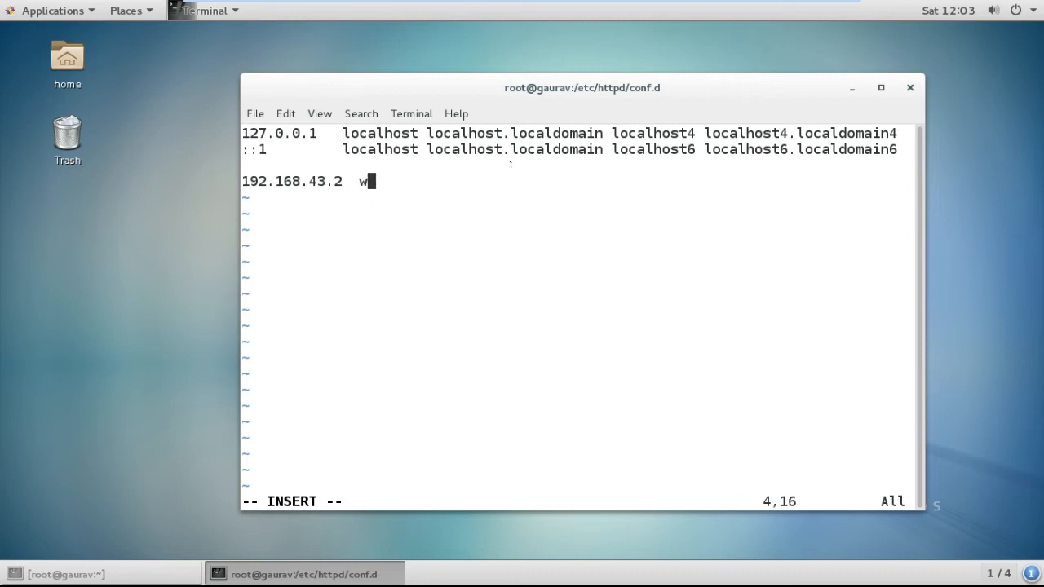
pyautogui.write('ww.')
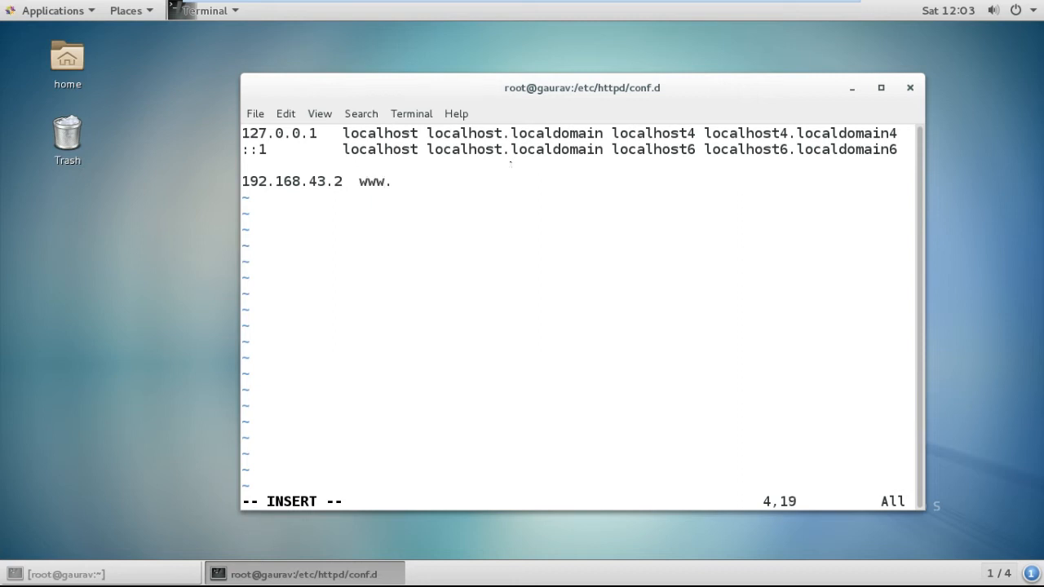
pyautogui.write('andro')
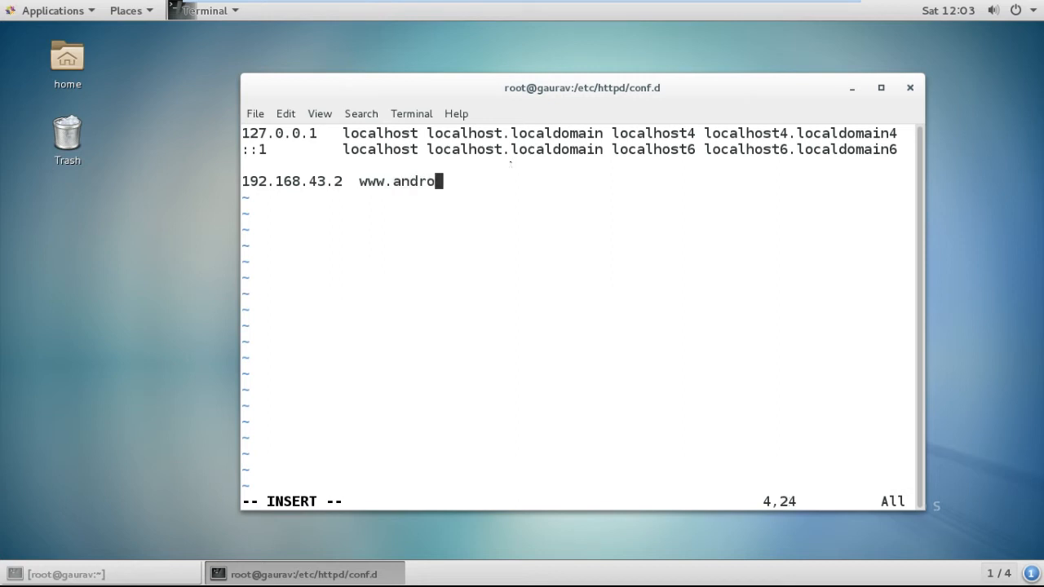
pyautogui.write('id-sol')
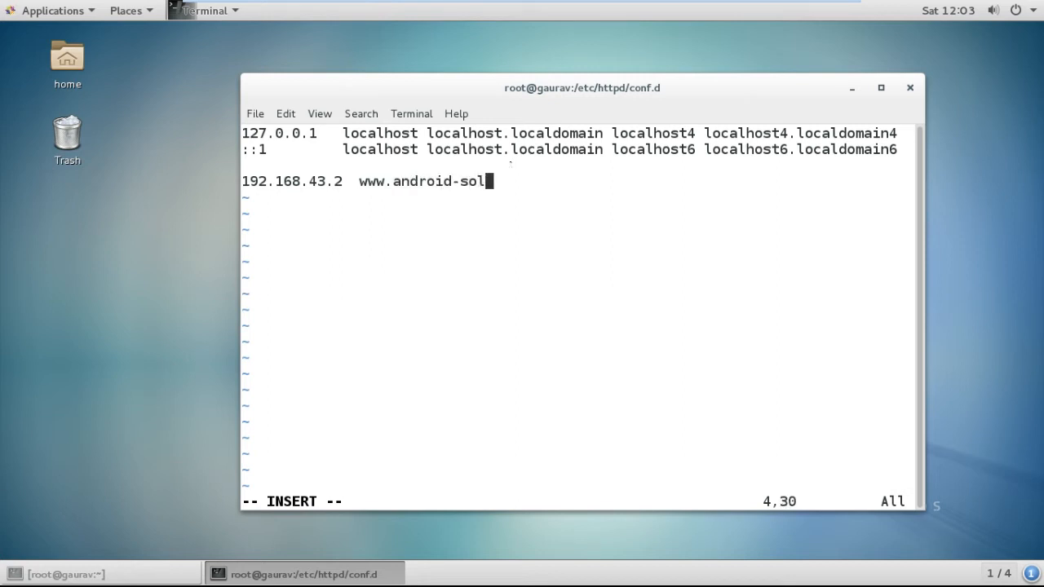
pyautogui.write('utions.')
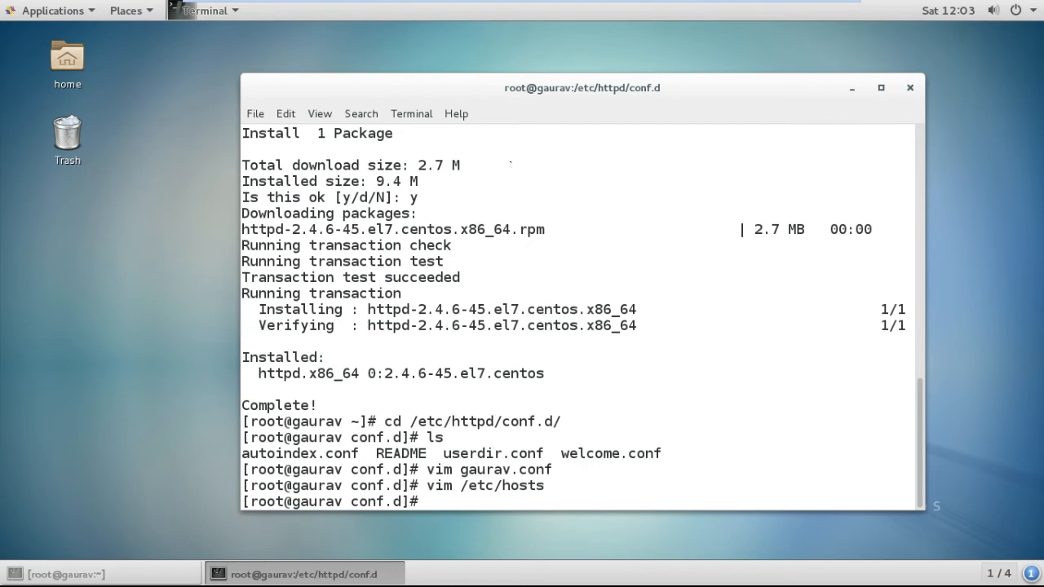
# - Change into /var/www/html and open a new index.html in vim
pyautogui.write('cd /')
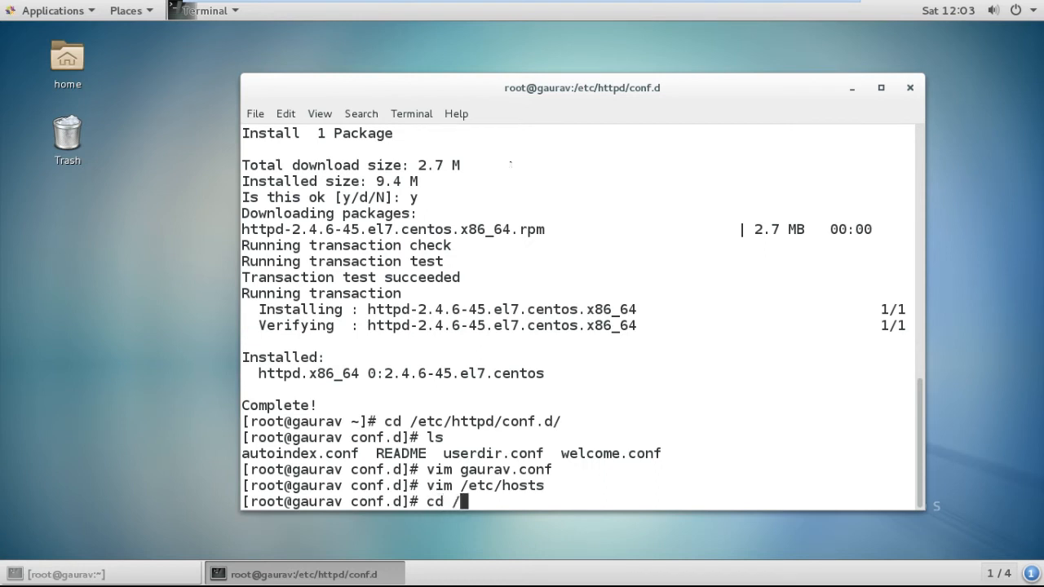
pyautogui.write('var/www/html/')
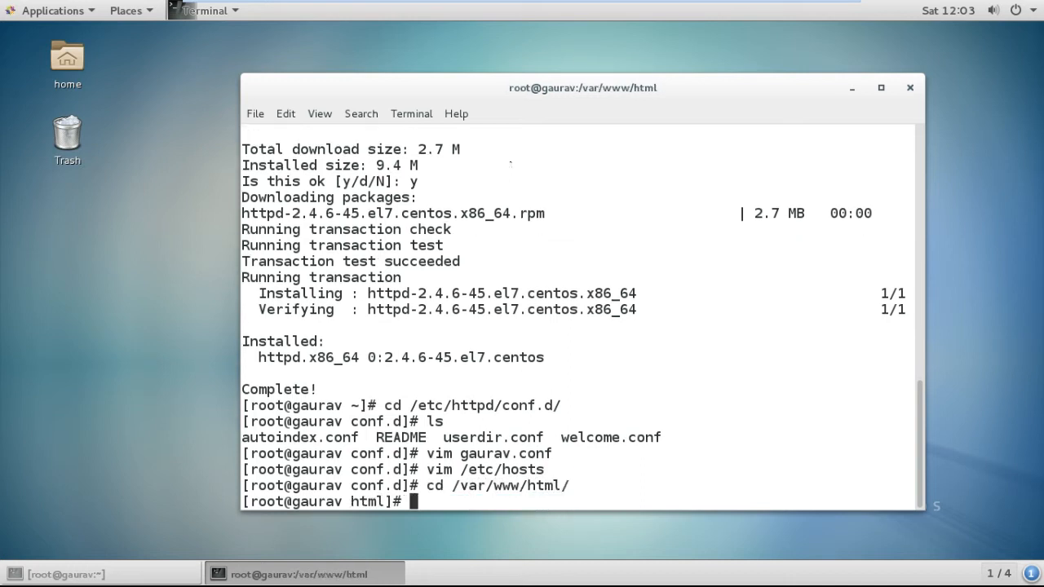
pyautogui.write('vim')
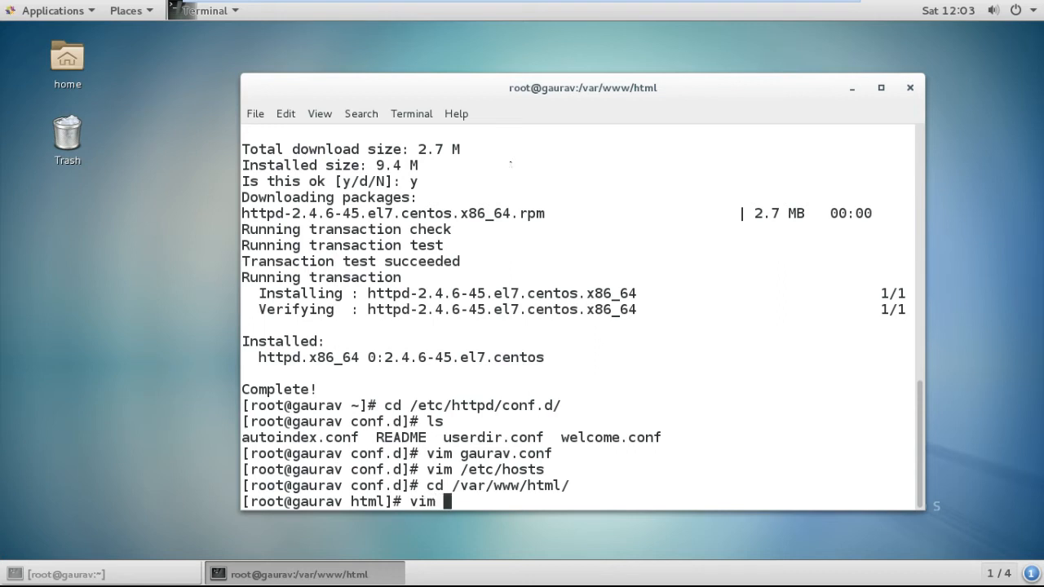
pyautogui.write('index')
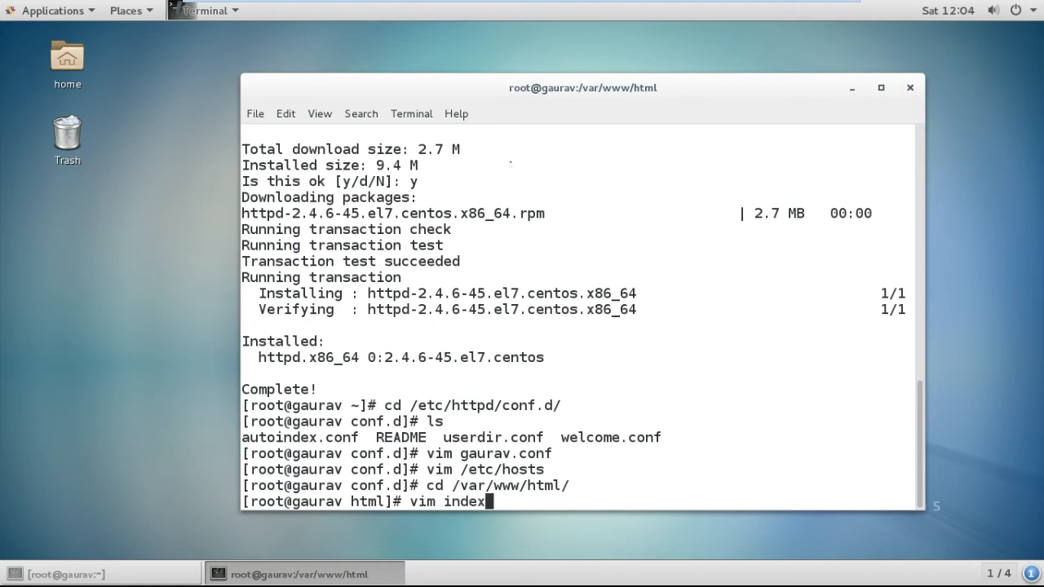
pyautogui.write('.html')
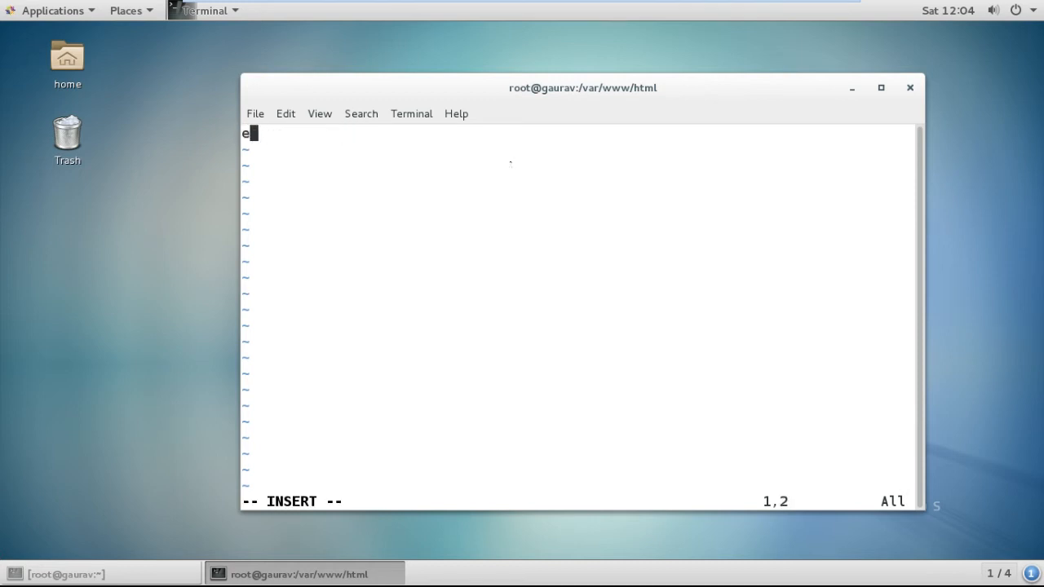
# - Write 'HTTP Server is Created' into index.html and save it
pyautogui.press('BackSpace')
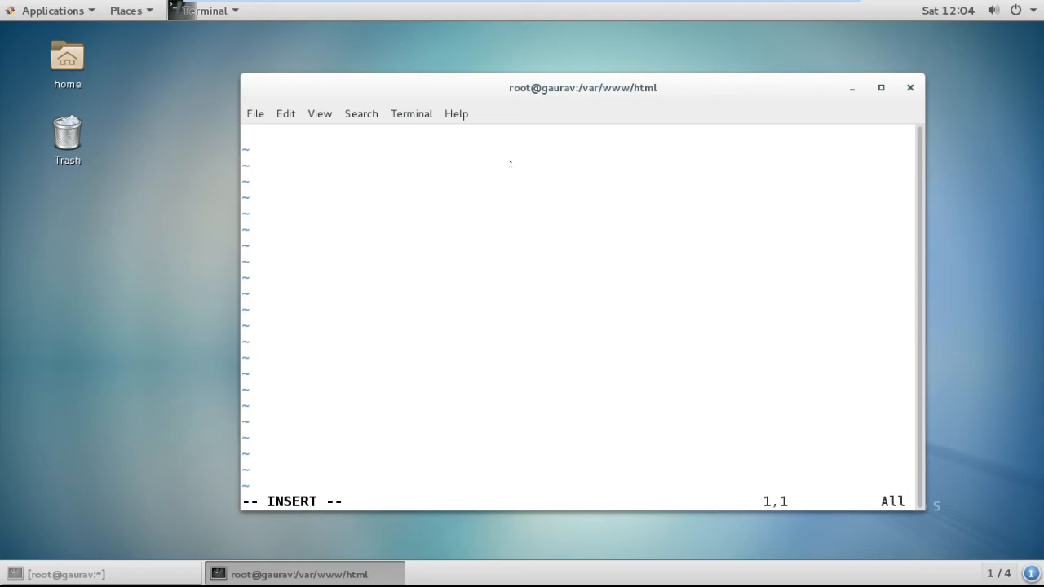
pyautogui.write('HT')
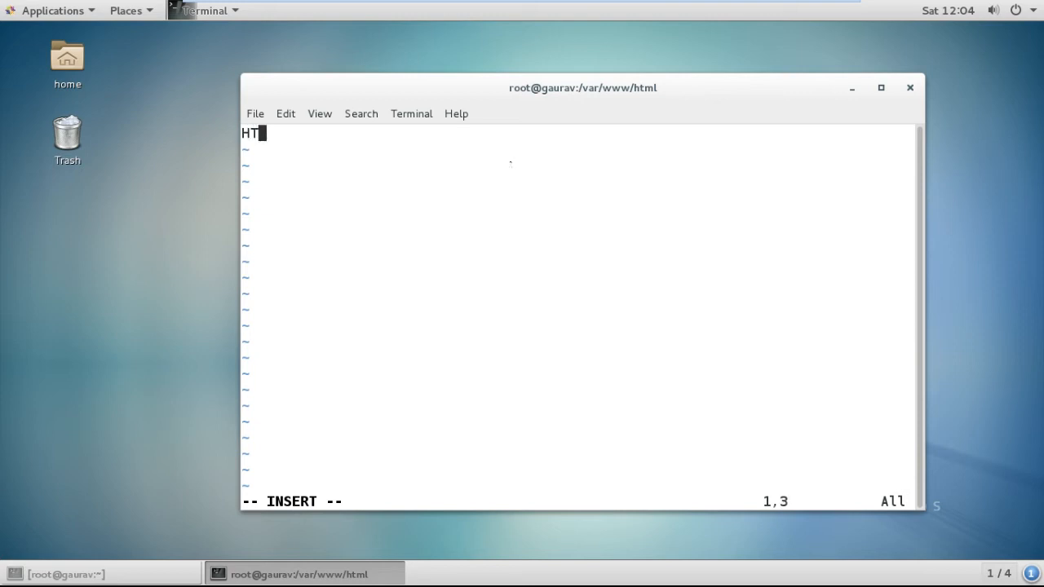
pyautogui.write('TP')
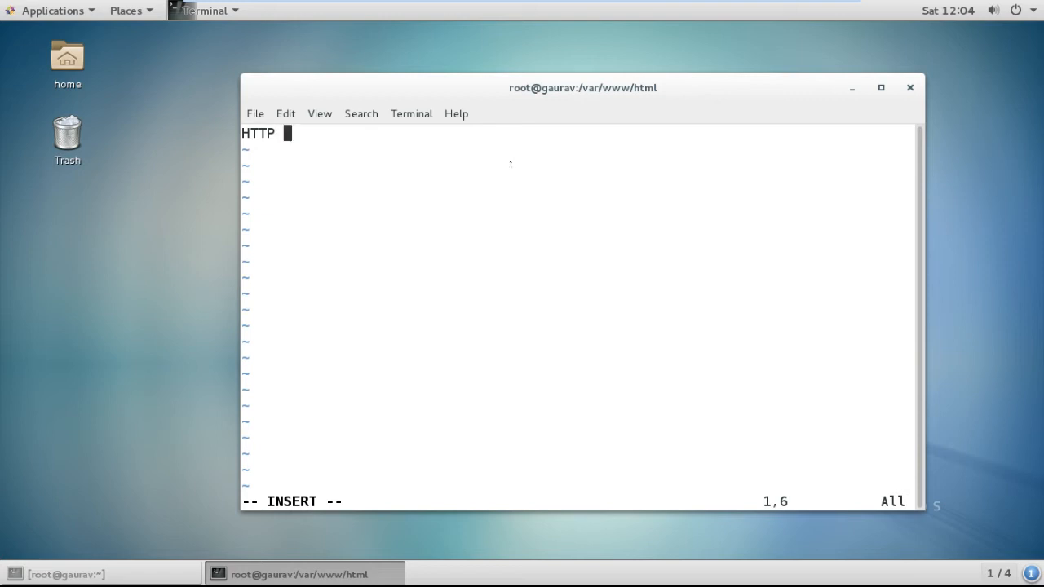
pyautogui.write('Server is')
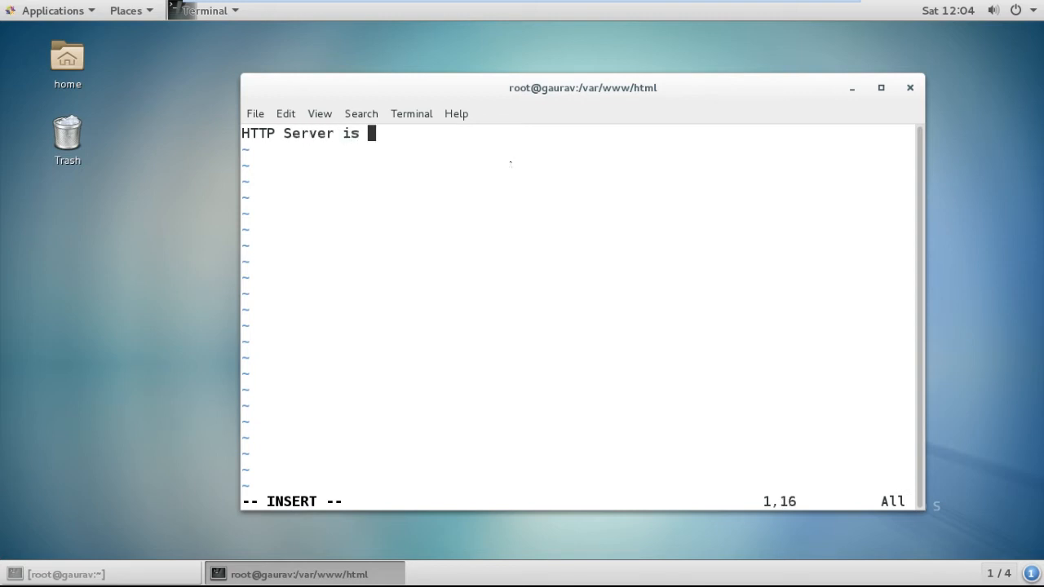
pyautogui.write('Created')
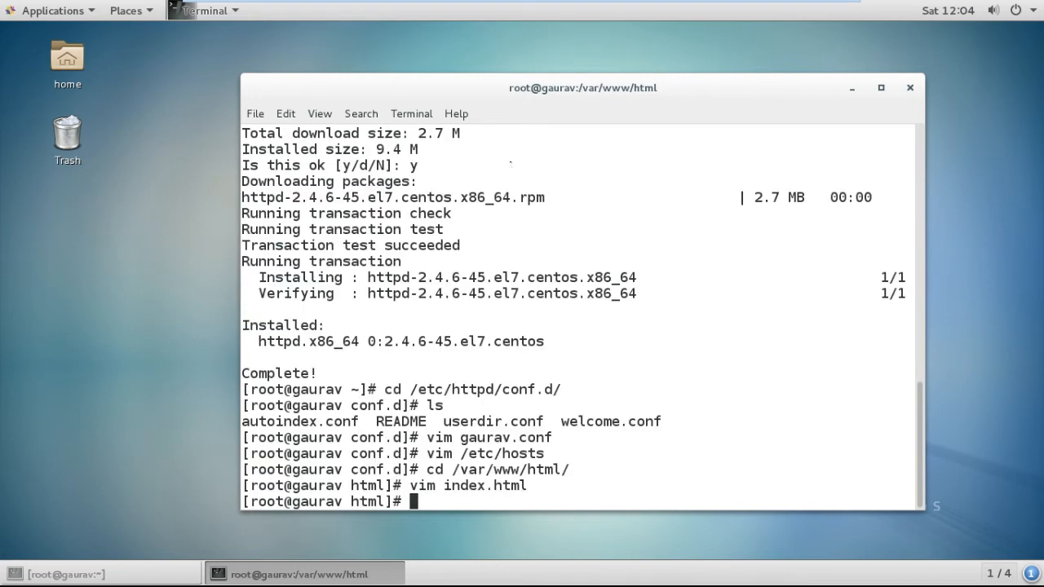
# - Run systemctl start httpd and systemctl enable httpd so it launches at boot
pyautogui.write('sys')
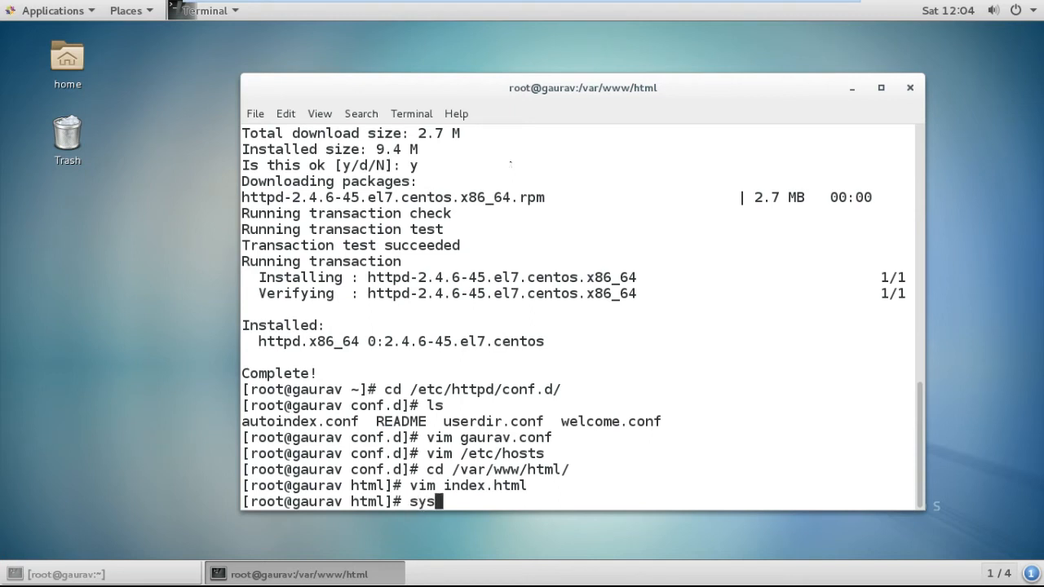
pyautogui.write('temctl r')
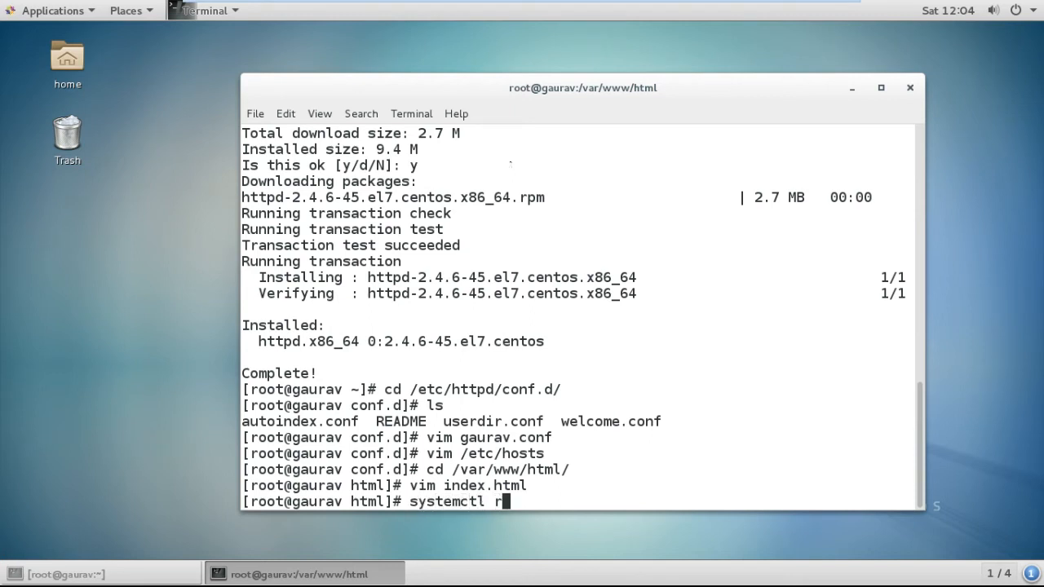
pyautogui.press('BackSpace')
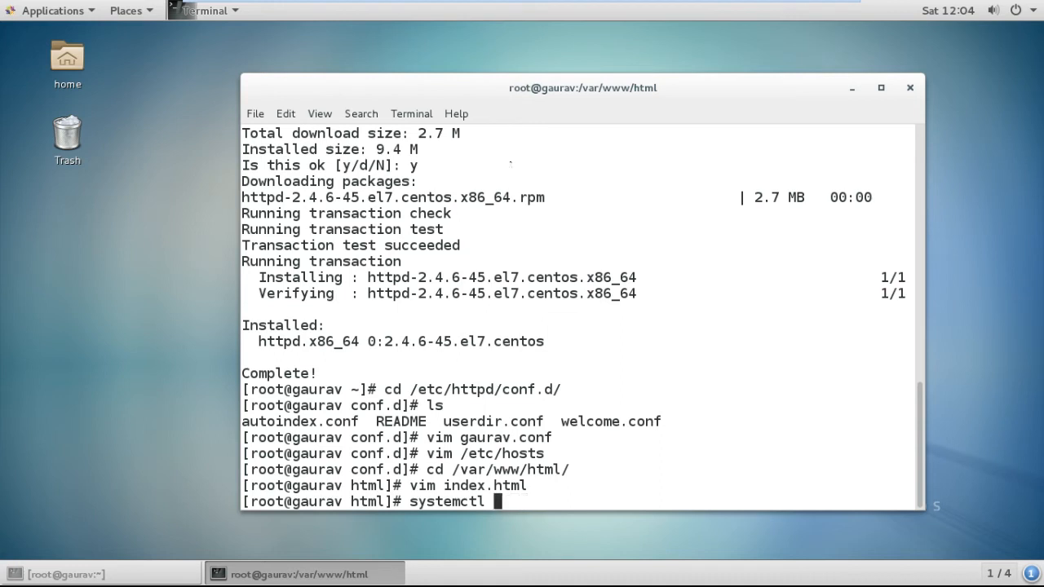
pyautogui.write('start')
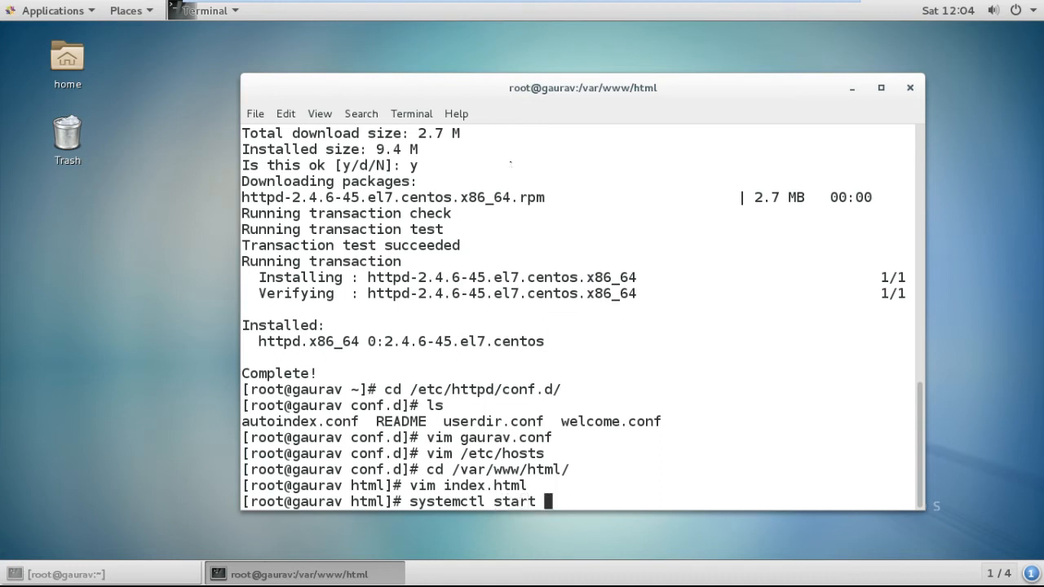
pyautogui.write('httpd')
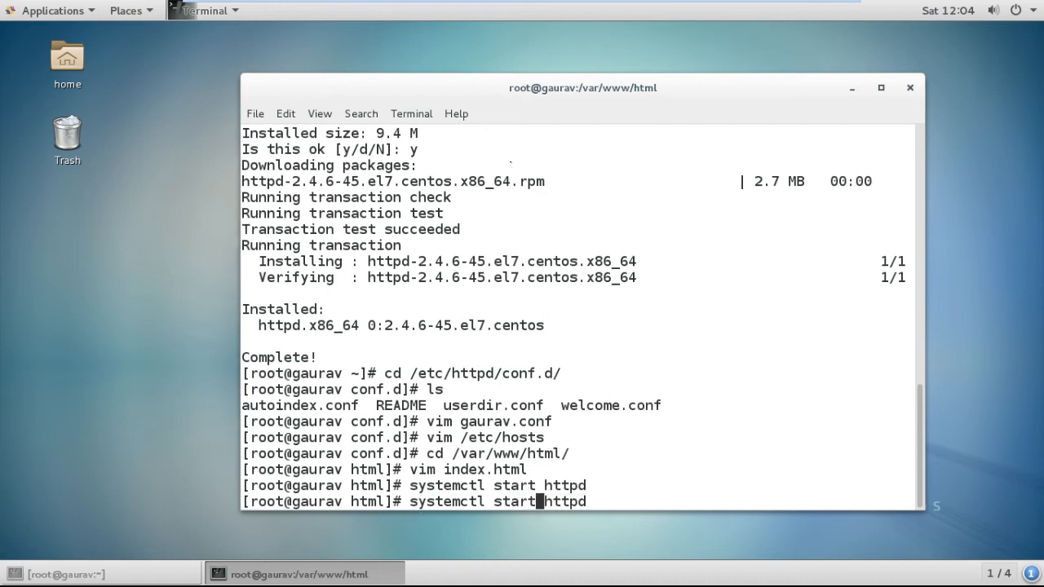
pyautogui.write('enable')
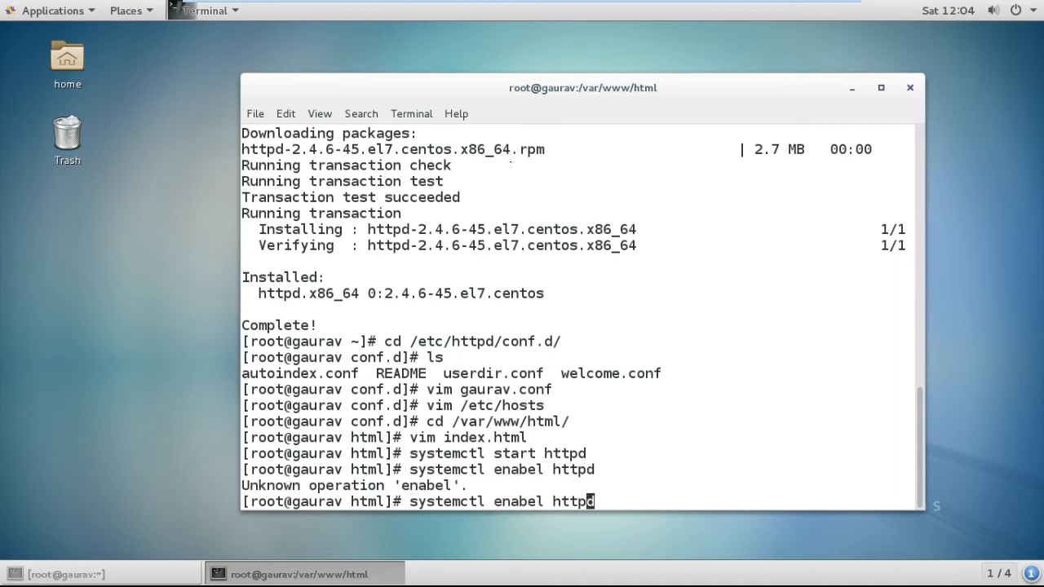
pyautogui.press('BackSpace')
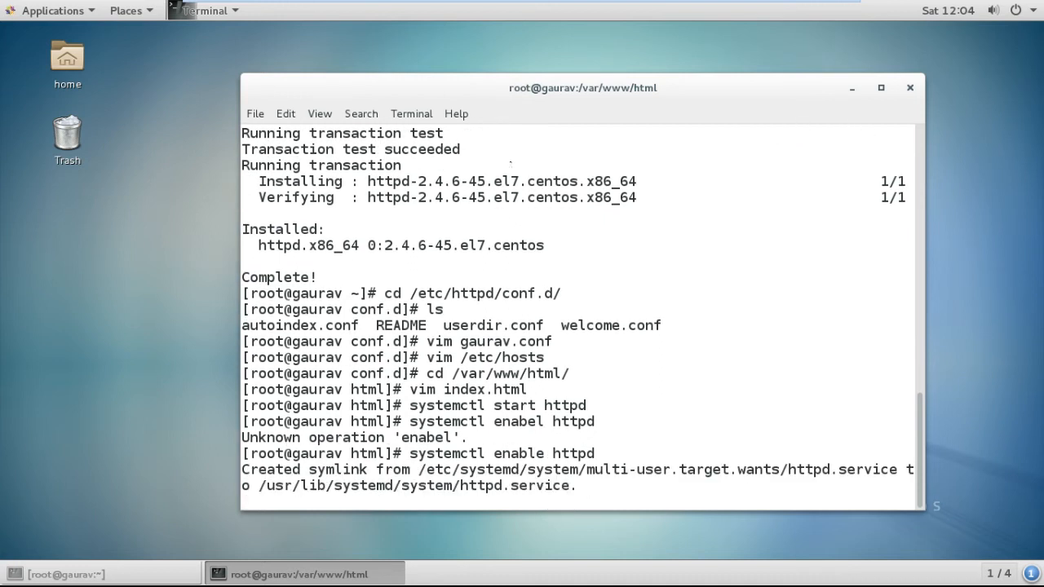
# - Permanently allow the http service with firewall-cmd --permanent --add-service=http
pyautogui.write('f')
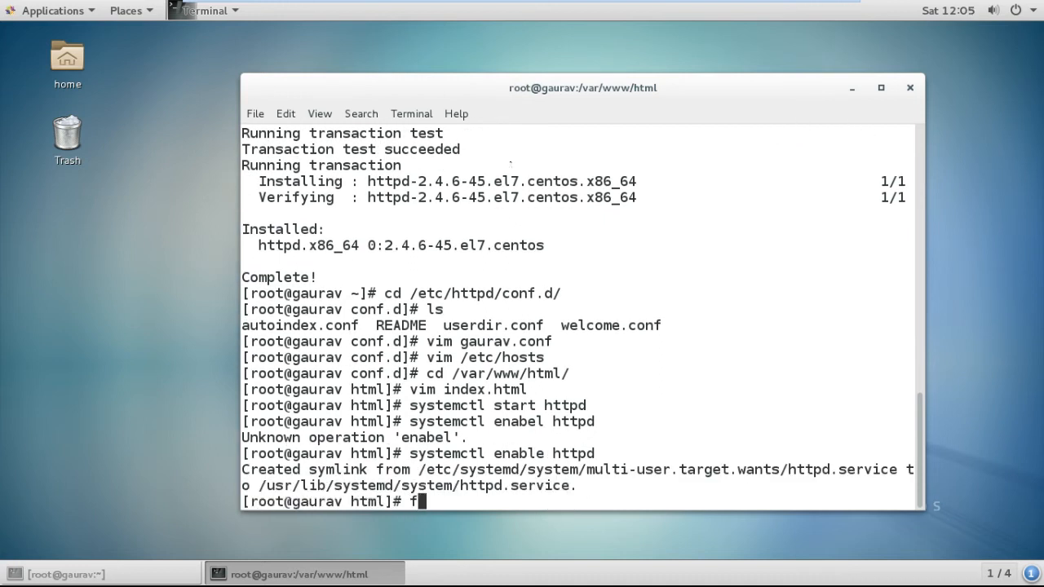
pyautogui.write('irewall-cmd')
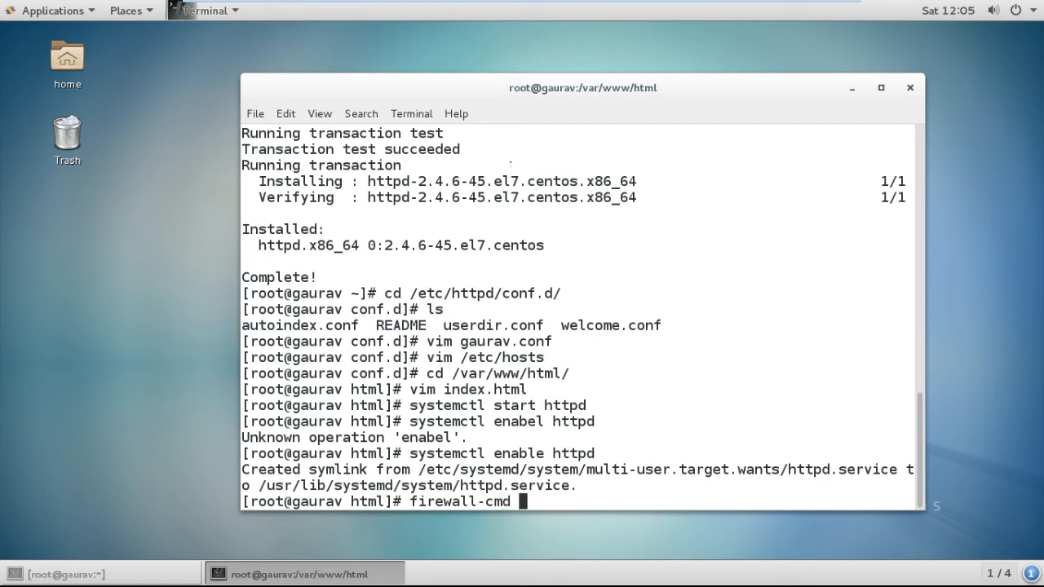
pyautogui.write('--per')
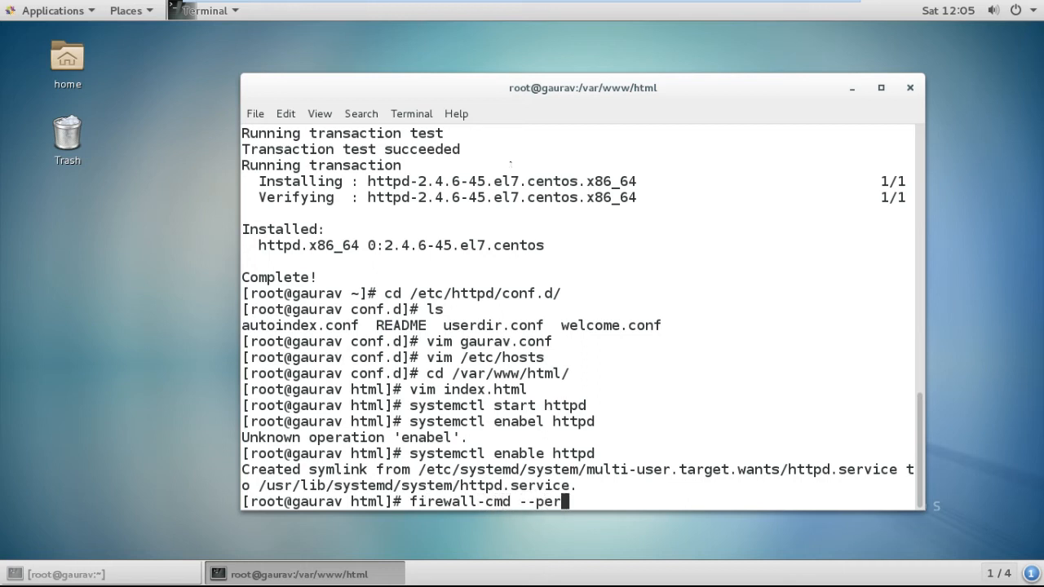
pyautogui.write('manent')
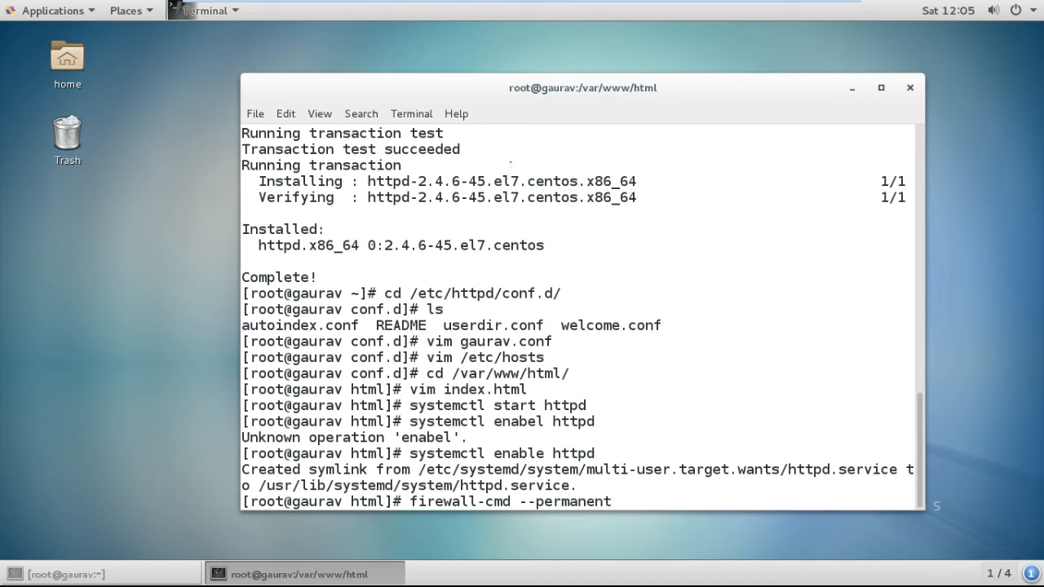
pyautogui.write('--ad')
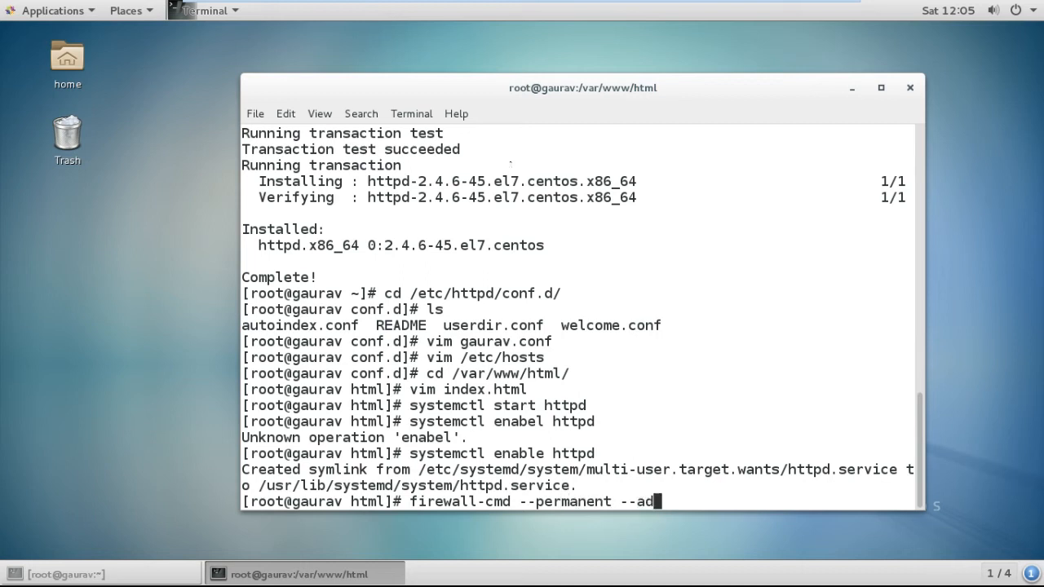
pyautogui.write('d-')
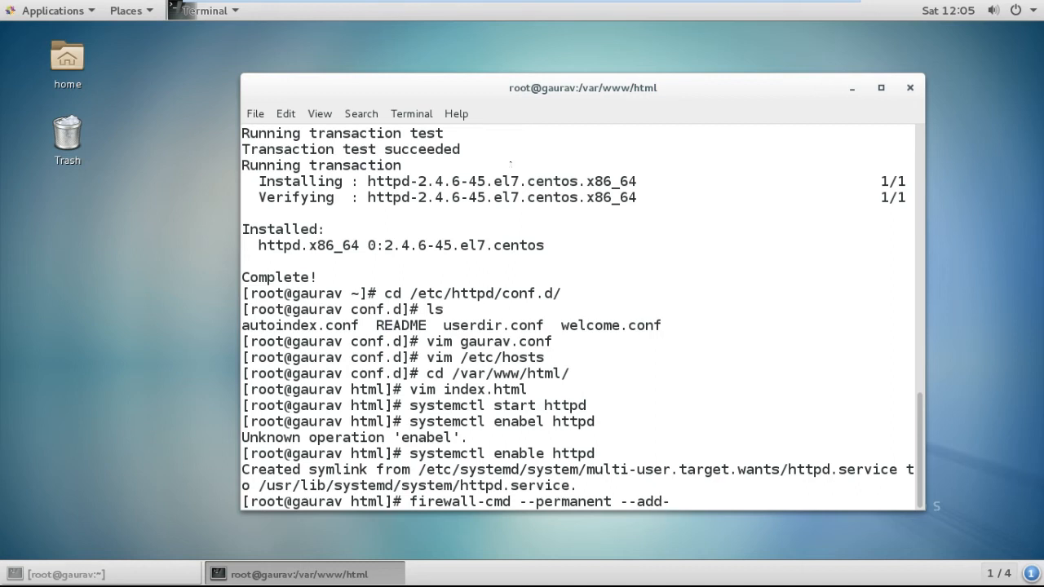
pyautogui.write('service=')
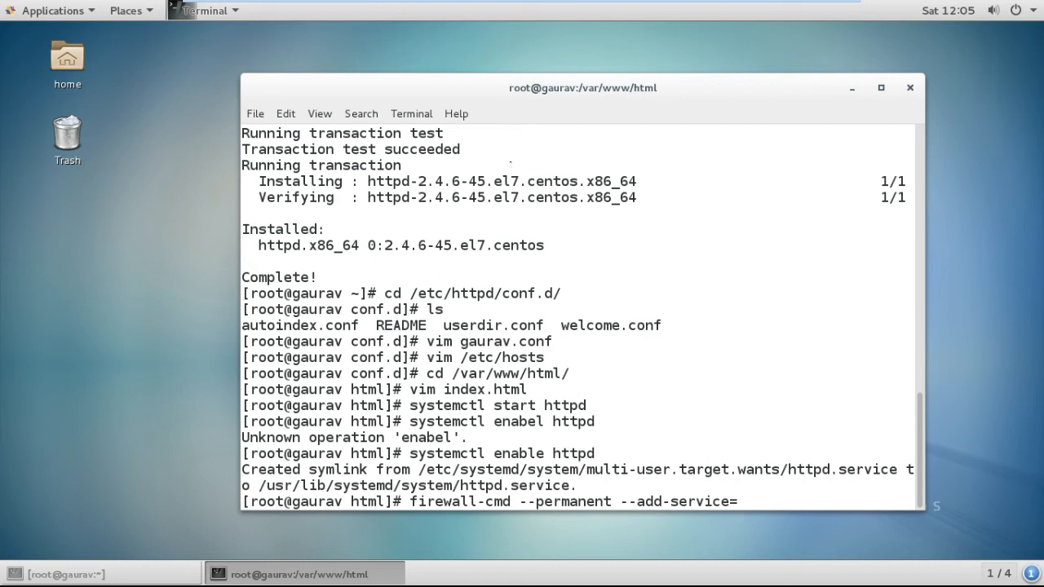
pyautogui.write('http')
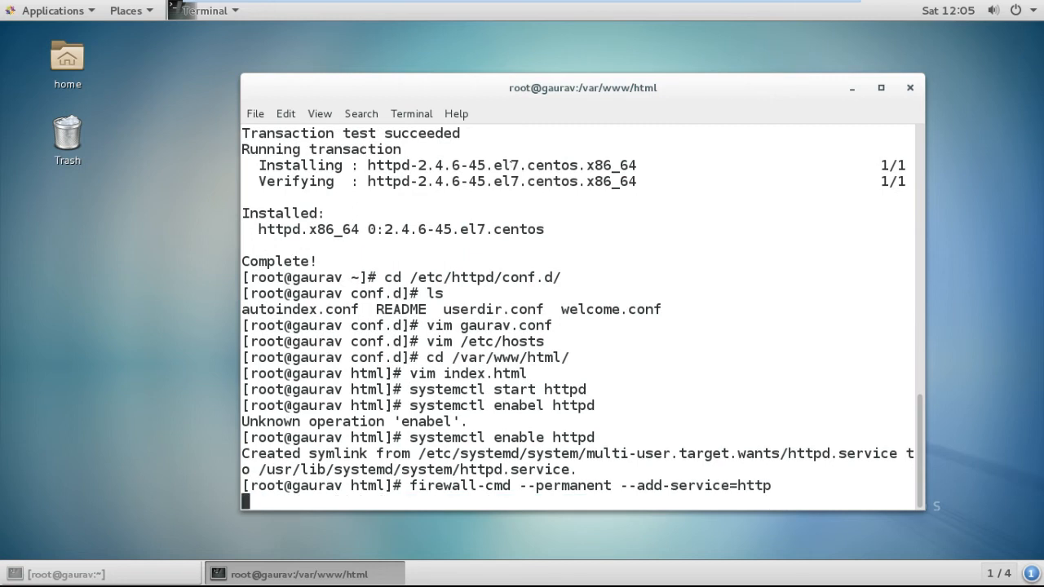
pyautogui.press('Return')
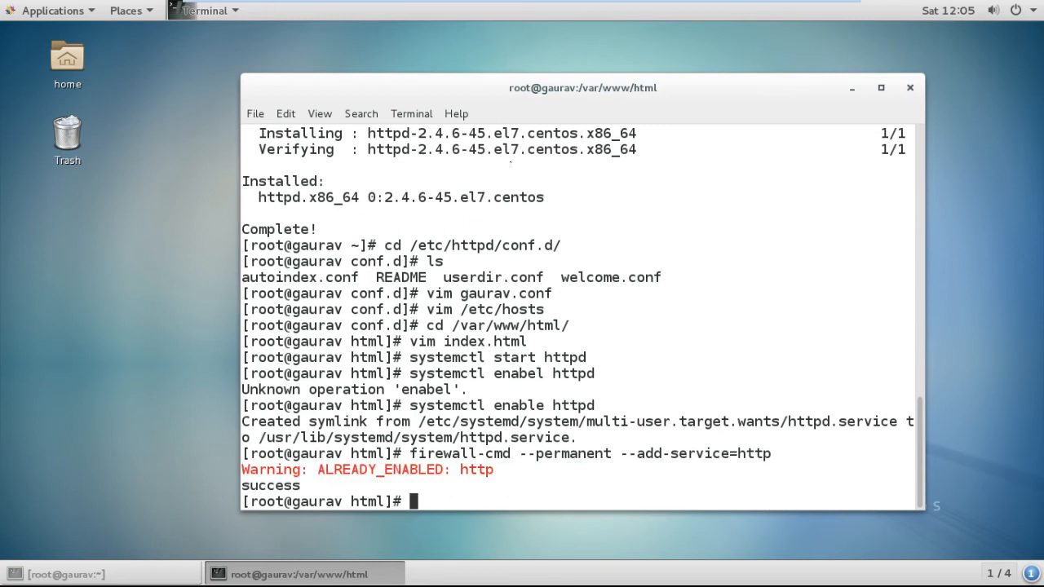
# - Reload the firewall with firewall-cmd --reload so the http rule takes effect
pyautogui.write('firewall-cmd --permanent --add-service=htt')
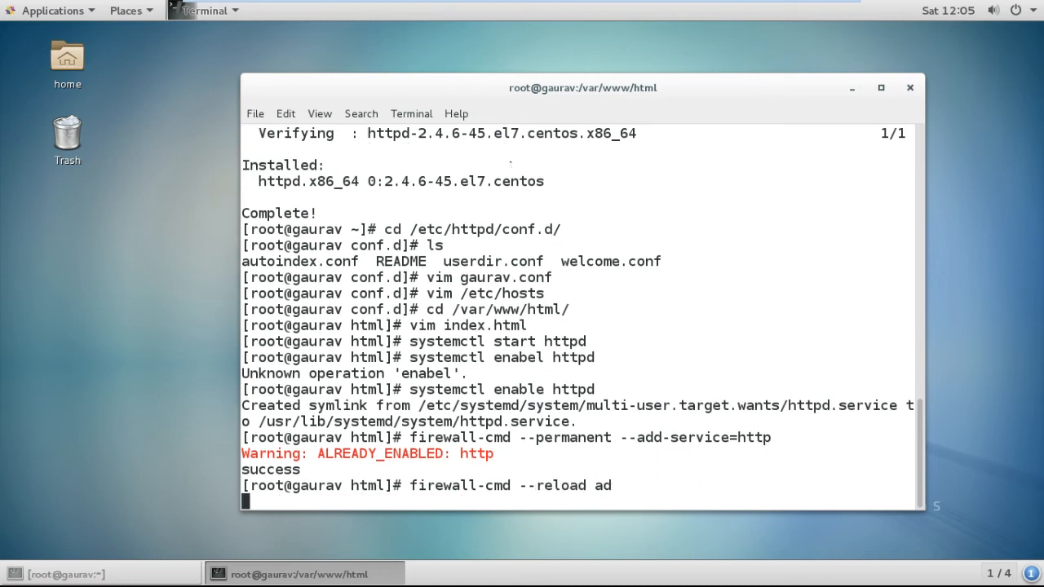
pyautogui.press('Return')
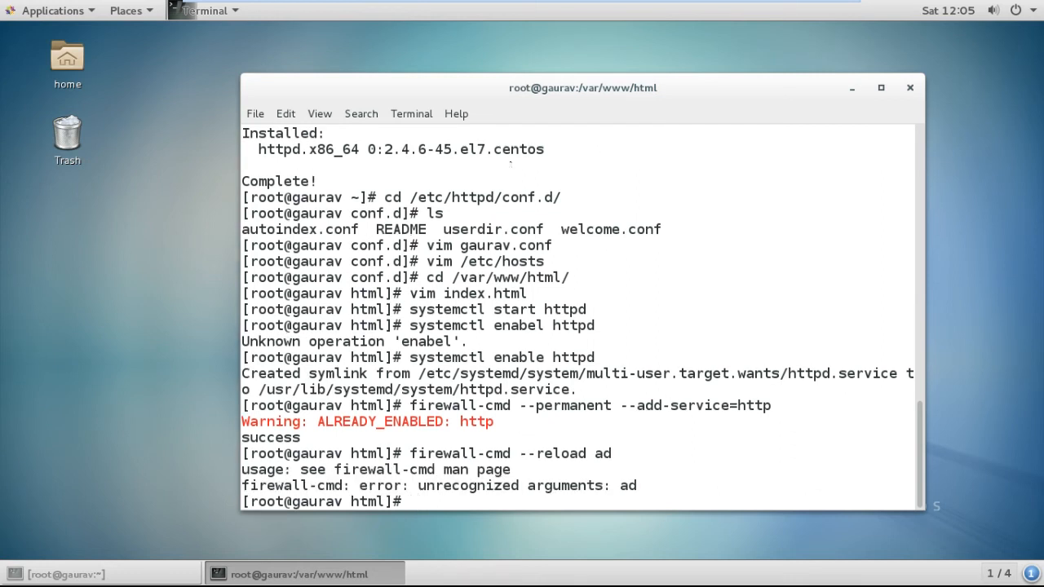
pyautogui.write('firewall-cmd --reload')
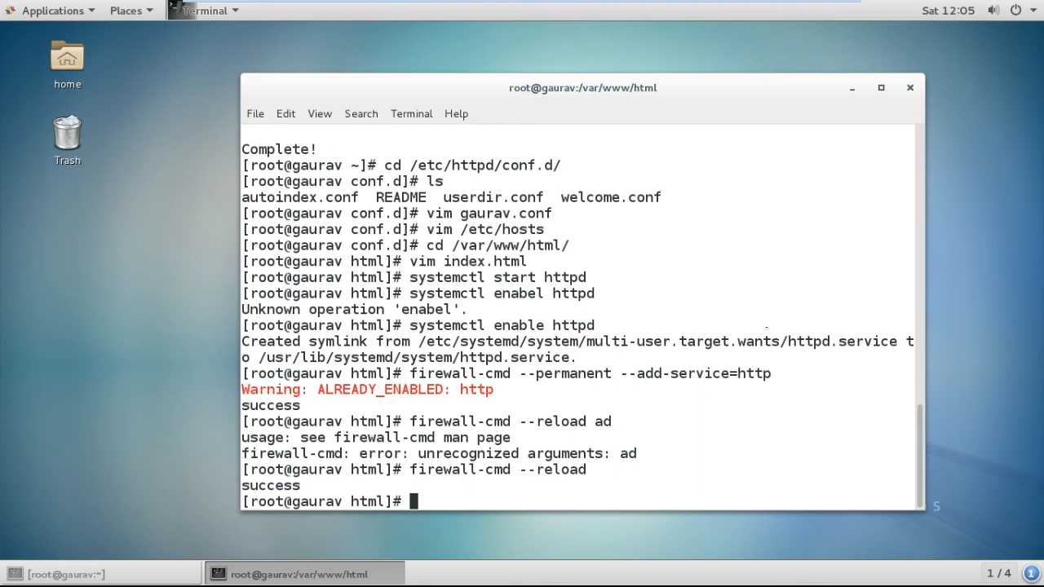
pyautogui.moveTo(827, 120)
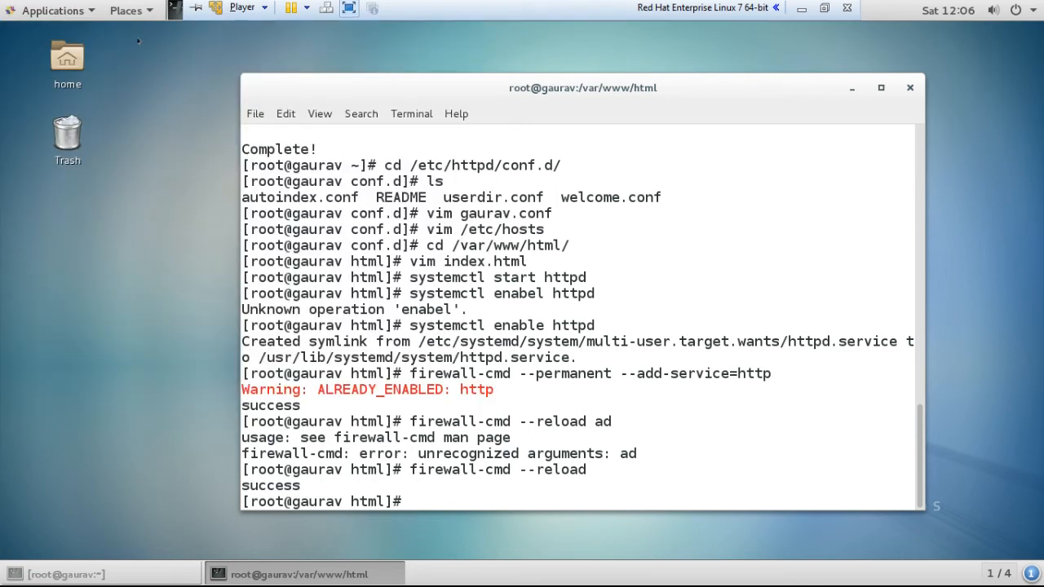
# - Launch Firefox from the Applications menu, landing on the Welcome to CentOS page
pyautogui.click(53, 10)
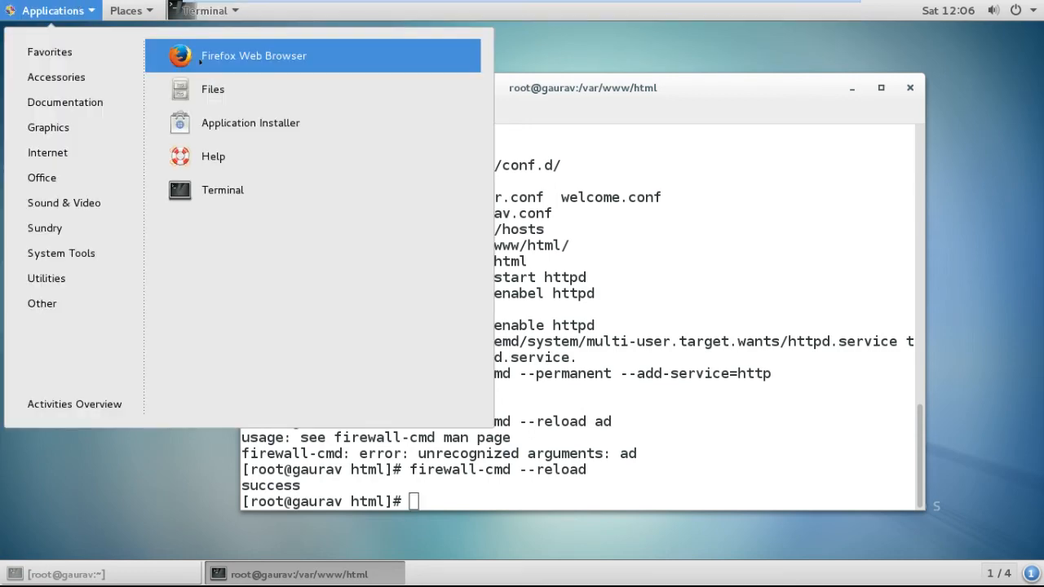
pyautogui.click(253, 55)
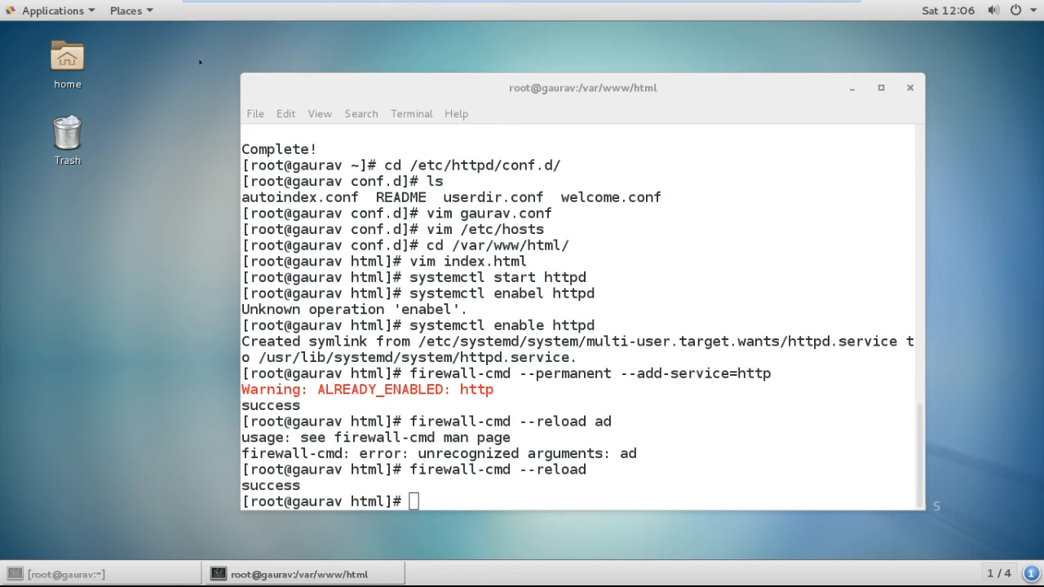
pyautogui.click(508, 574)
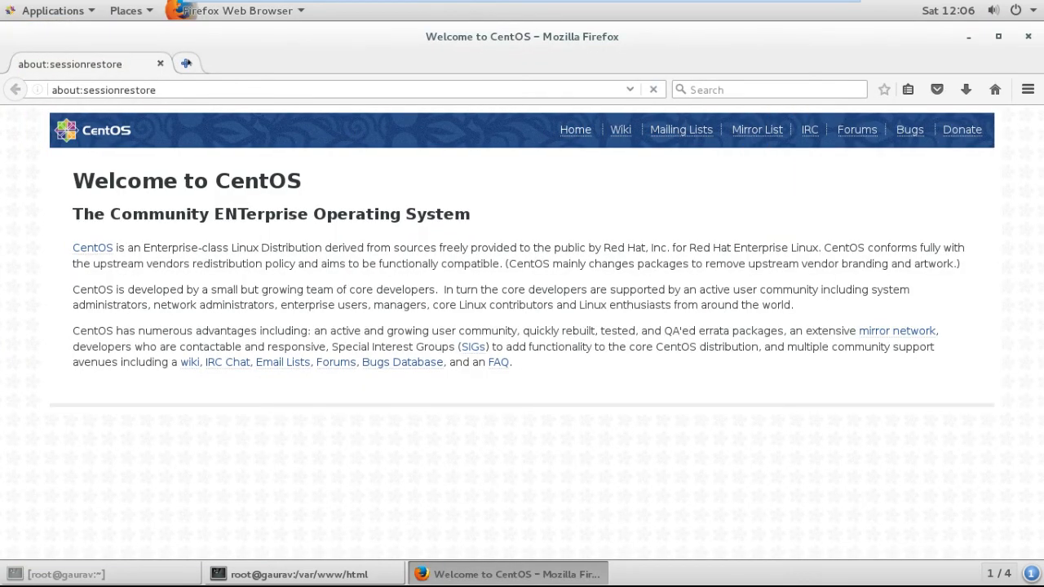
pyautogui.click(186, 62)
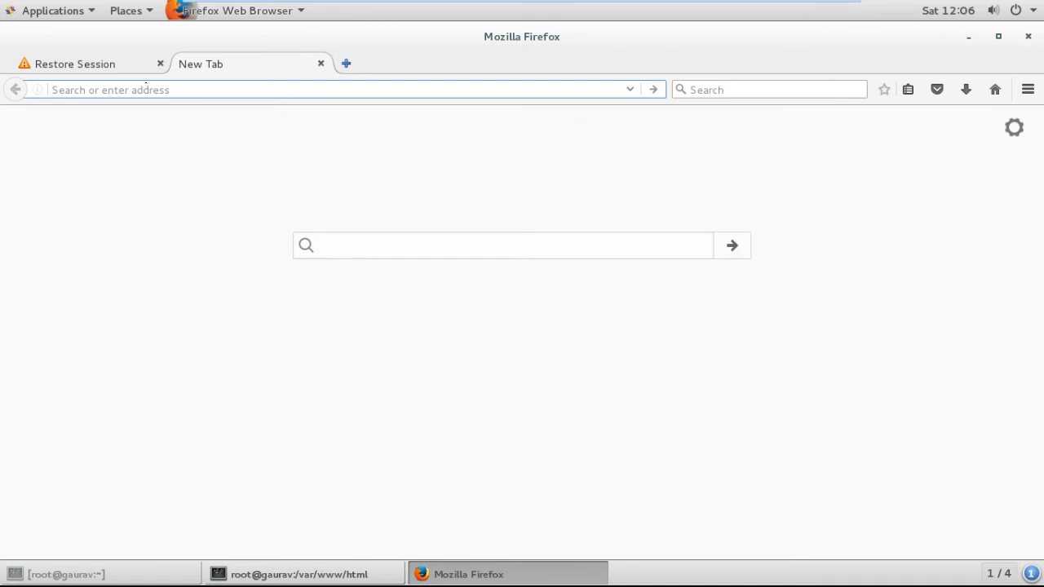
pyautogui.write('http')
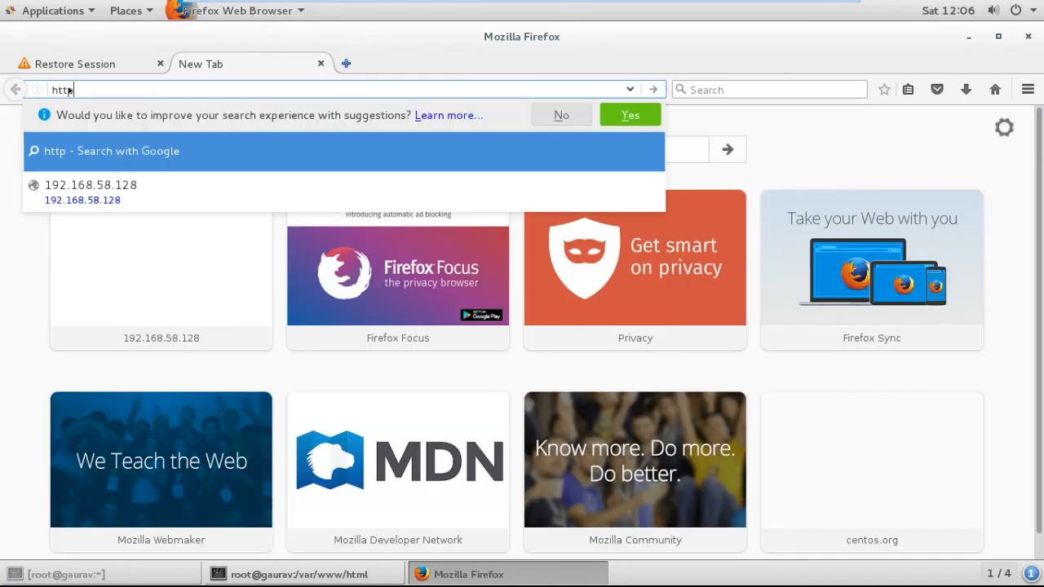
pyautogui.write('://')
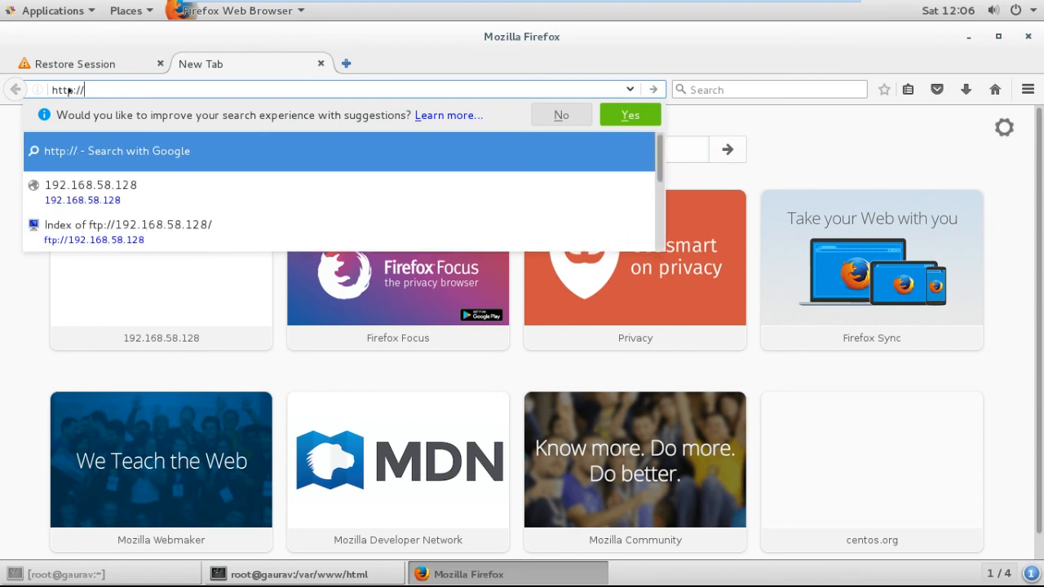
pyautogui.write('www.')
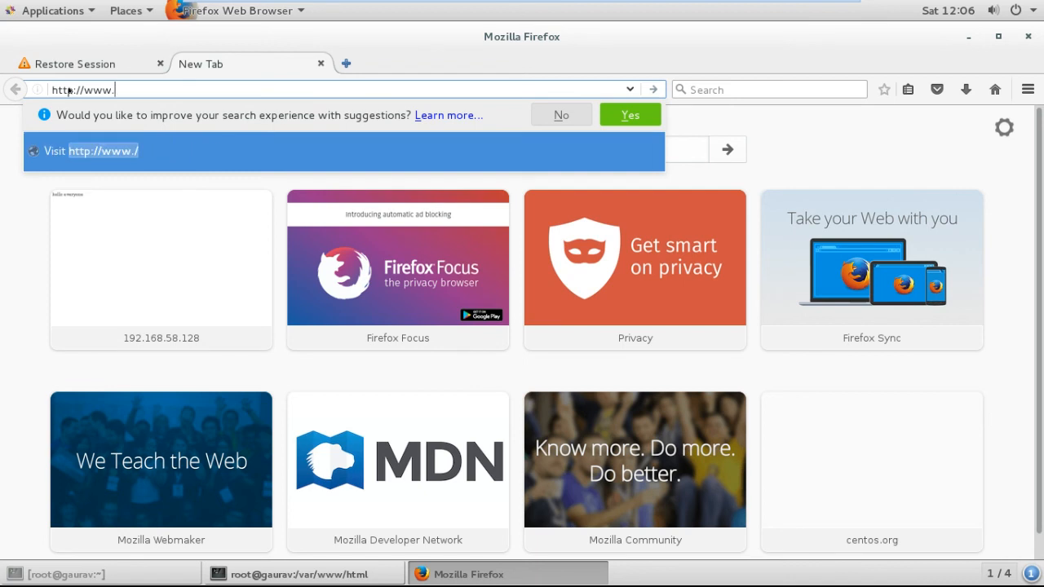
pyautogui.write('andr')
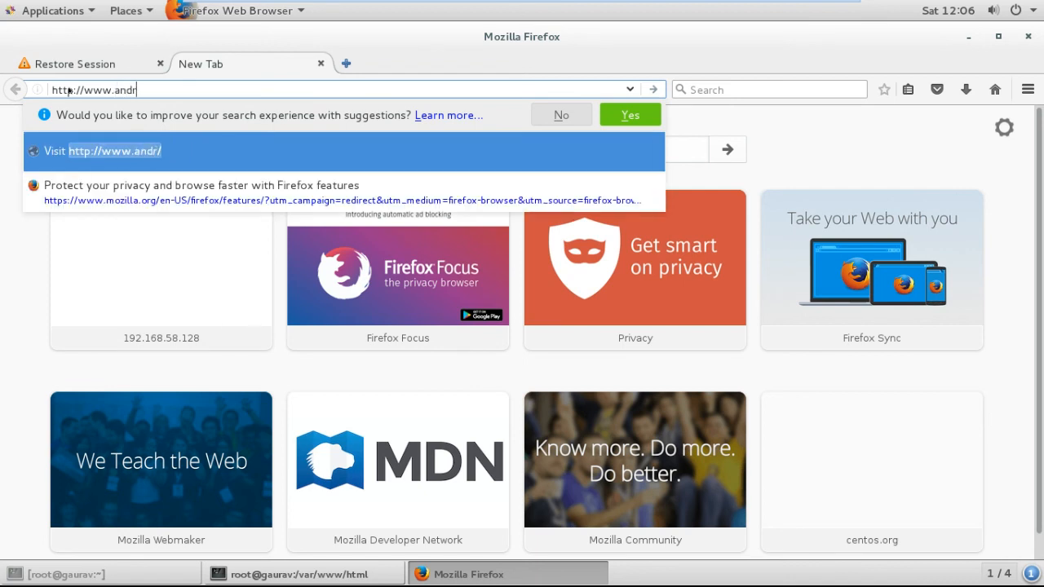
pyautogui.write('oid-')
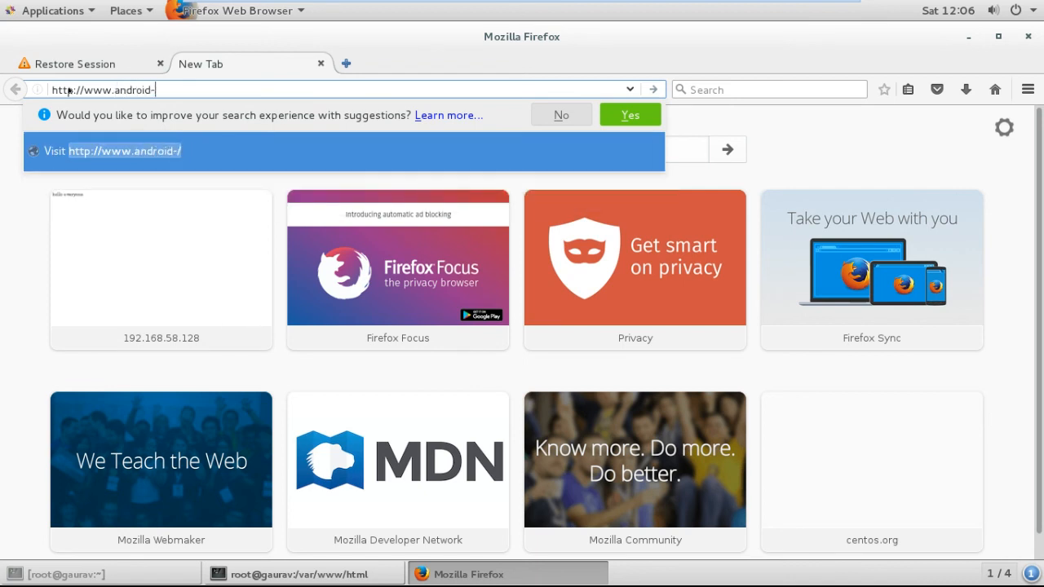
pyautogui.write('solutio')
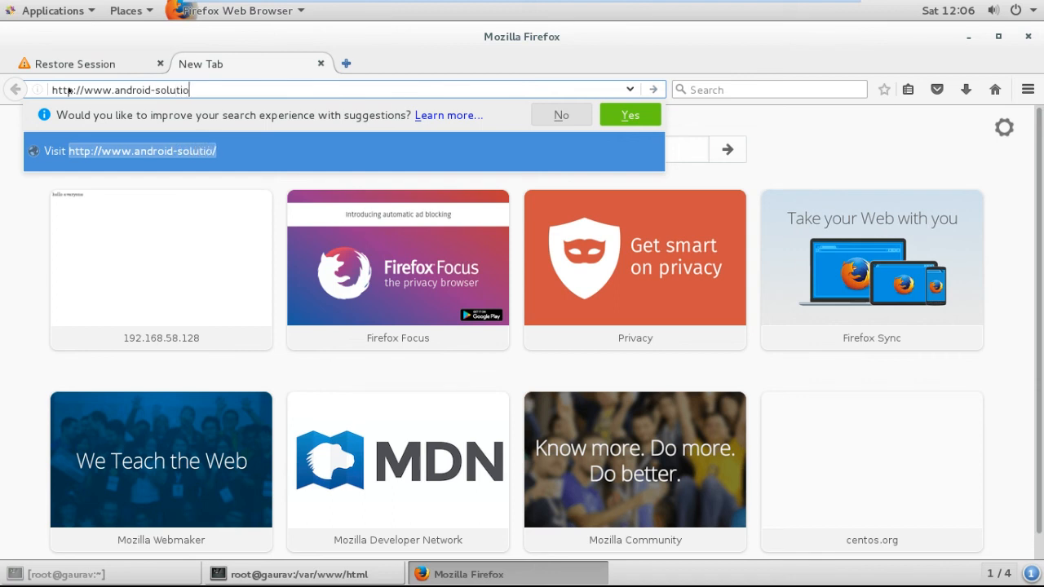
pyautogui.write('ns.com')
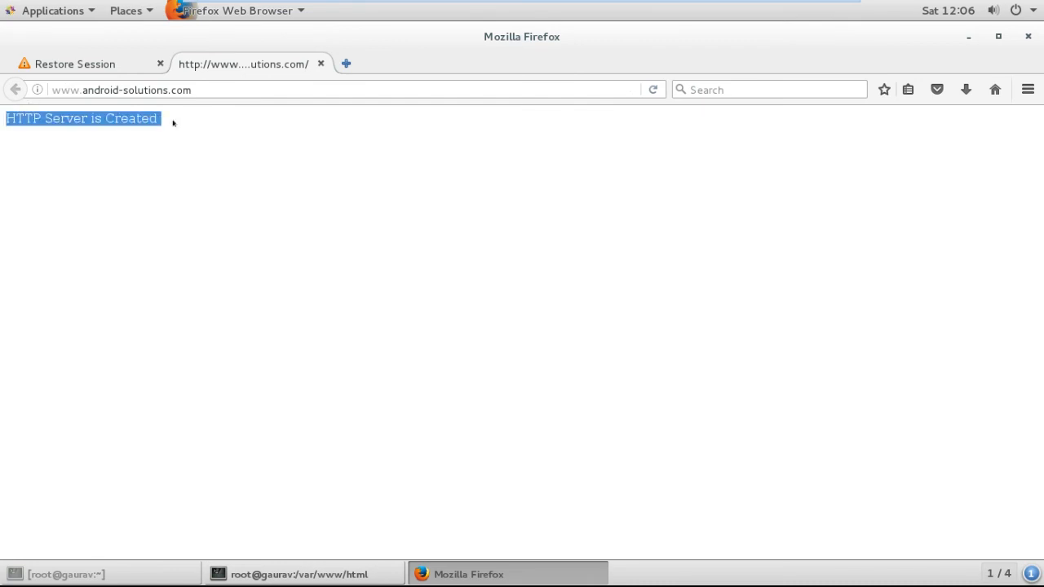
pyautogui.click(326, 245)
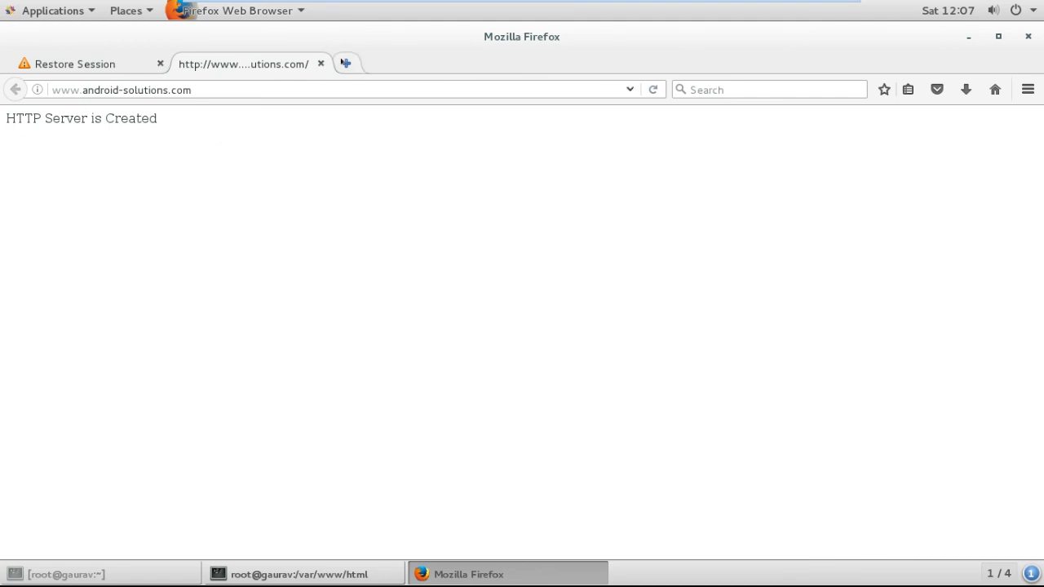
pyautogui.click(346, 62)
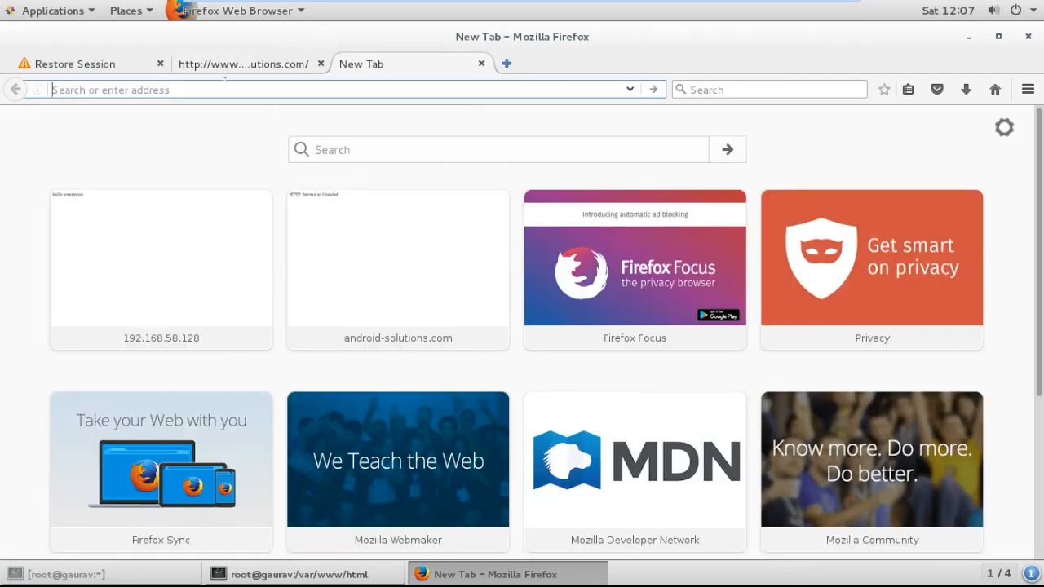
pyautogui.write('http://192.168.')
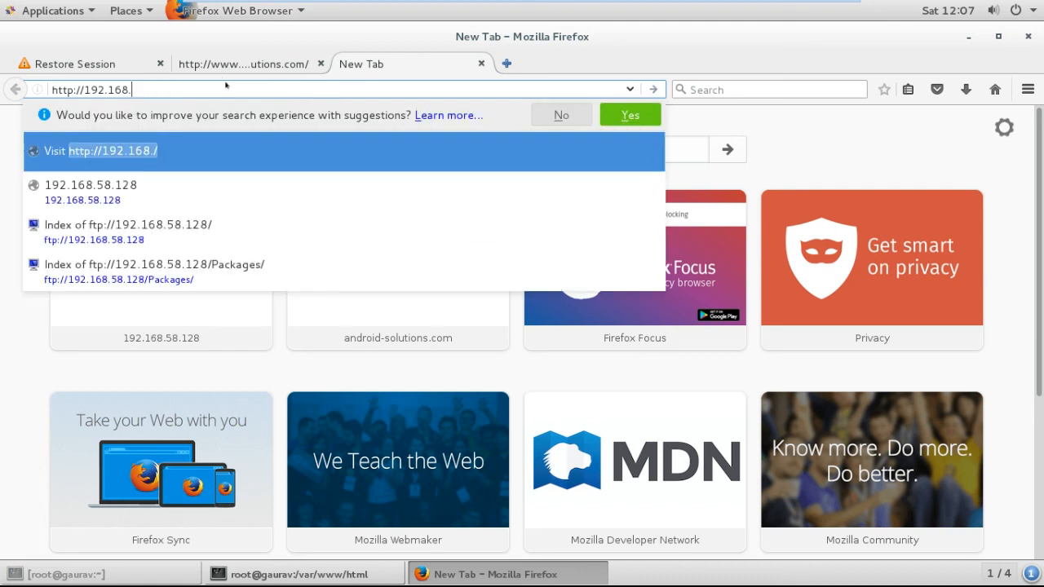
pyautogui.write('43.2')
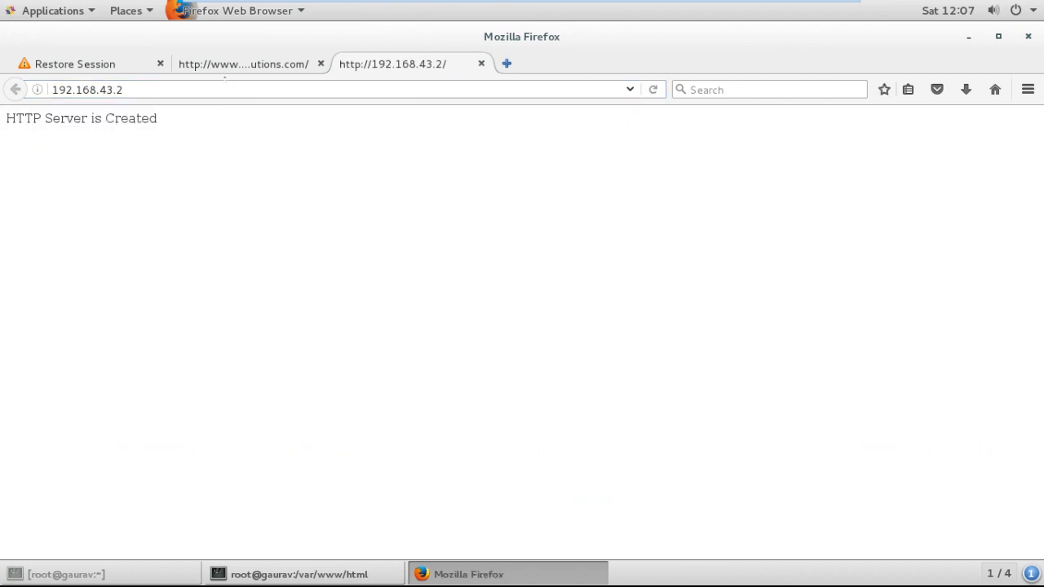
pyautogui.click(88, 90)
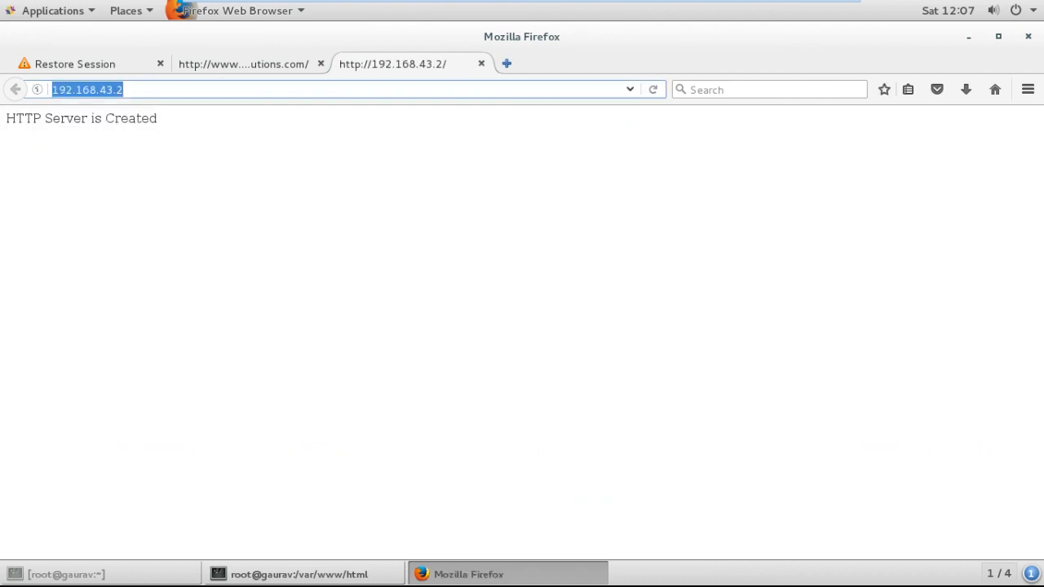
pyautogui.click(243, 64)
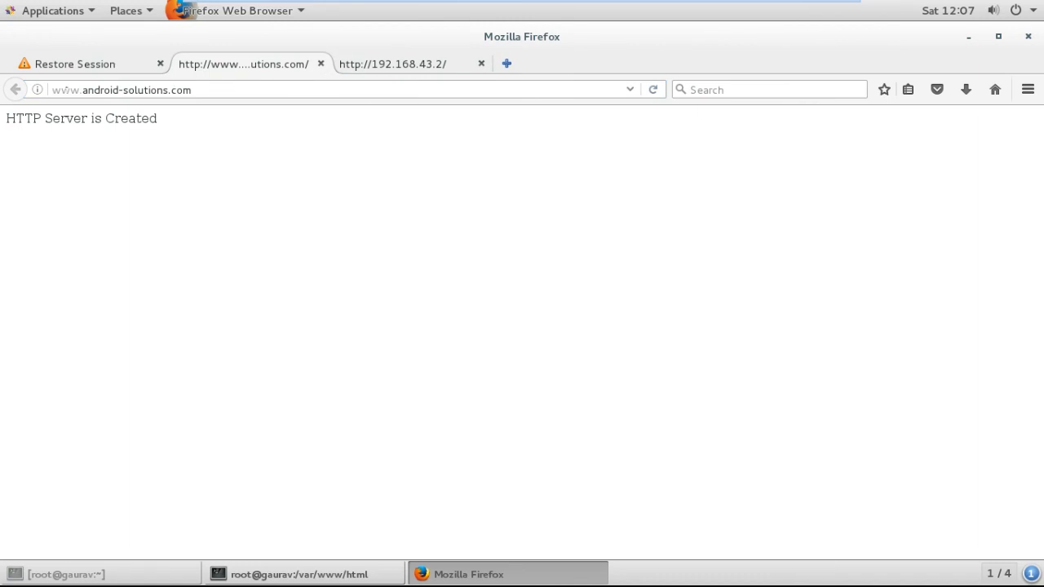